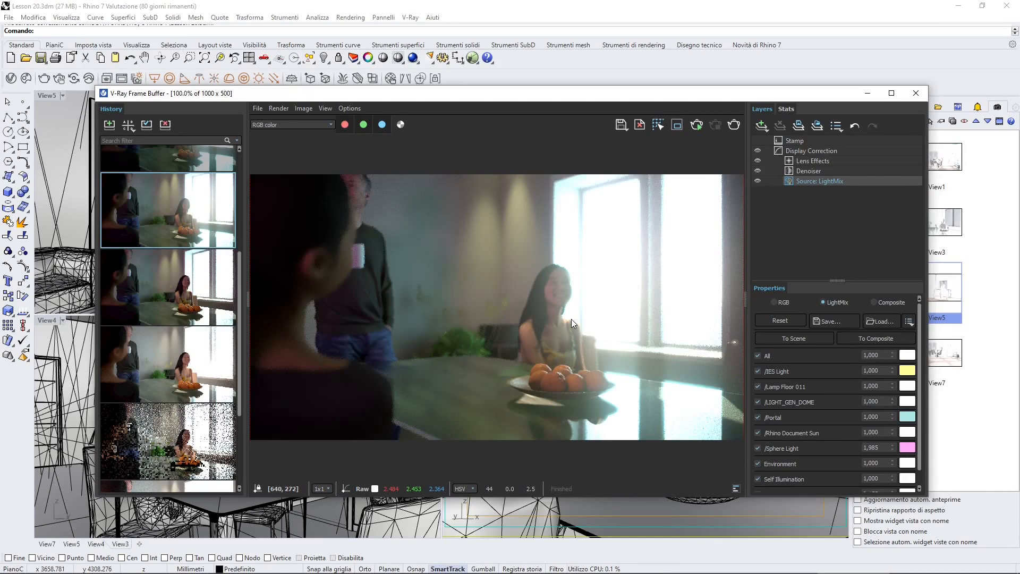
Drag the V-Ray Frame Buffer window slightly aside to uncover the settings
{"action": "left_click_drag", "start_coordinate": [455, 93], "coordinate": [456, 89]}
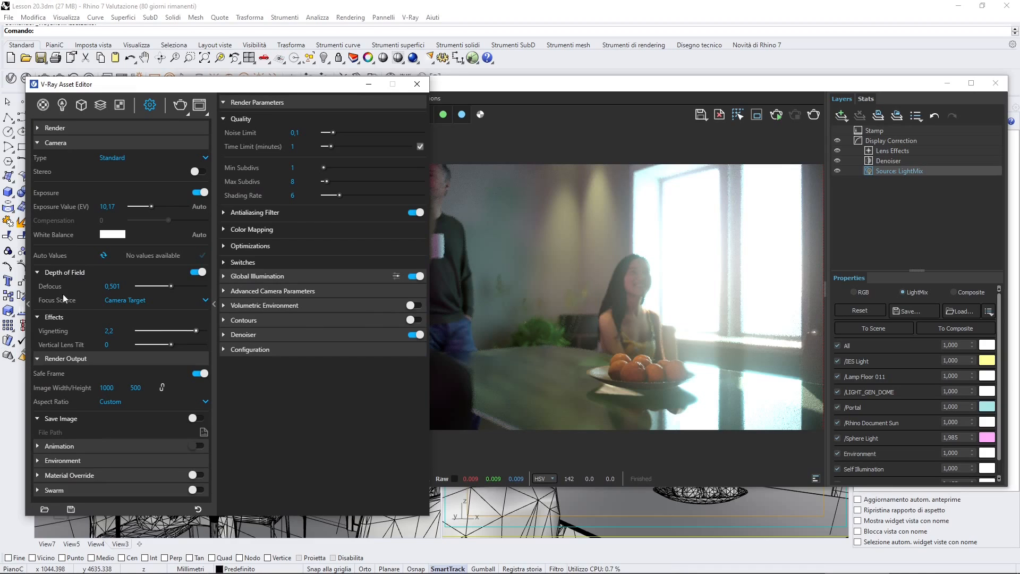
{"action": "left_click", "coordinate": [198, 272]}
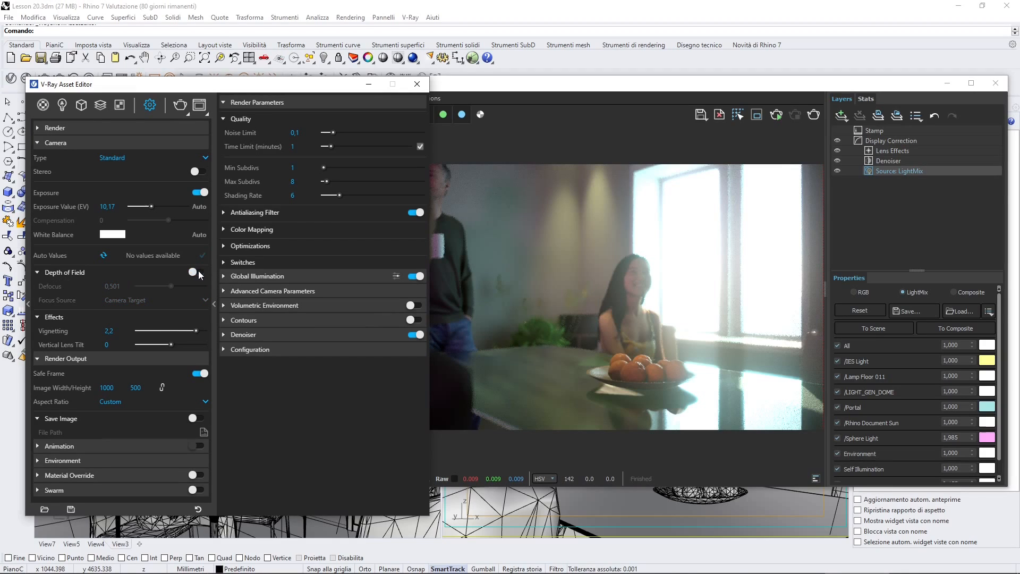
{"action": "left_click", "coordinate": [196, 272]}
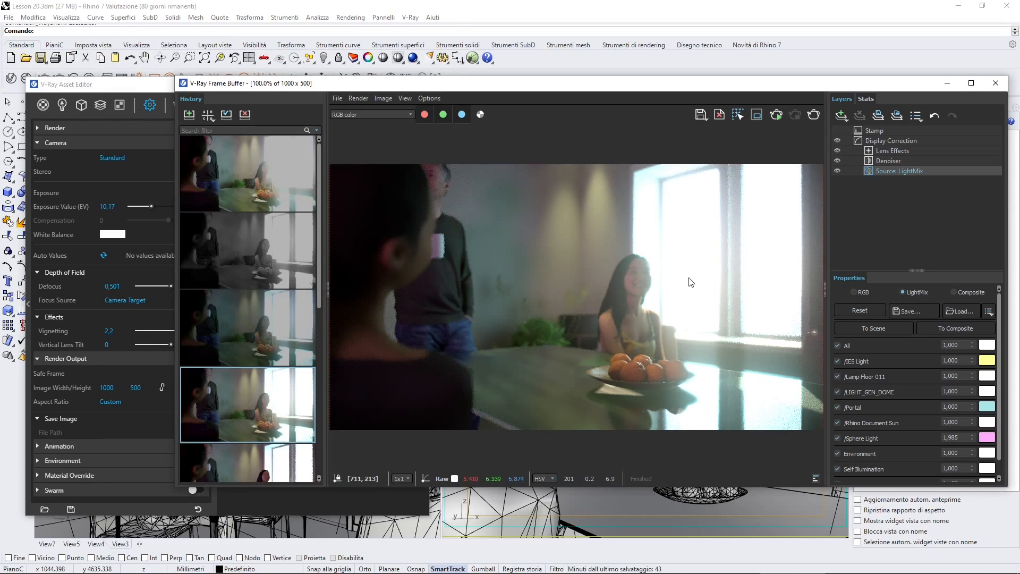
{"action": "mouse_move", "coordinate": [772, 387]}
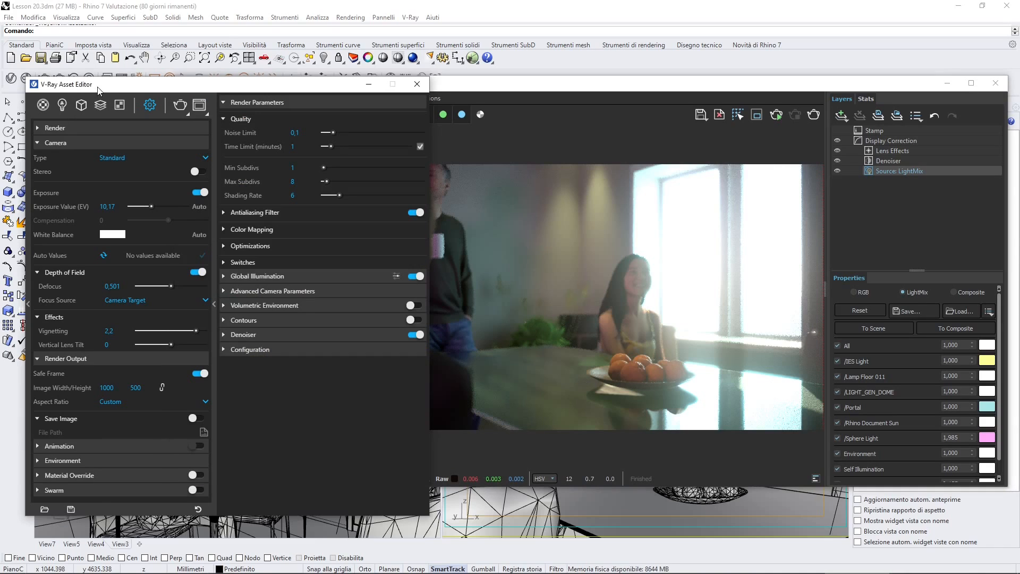
{"action": "mouse_move", "coordinate": [107, 387]}
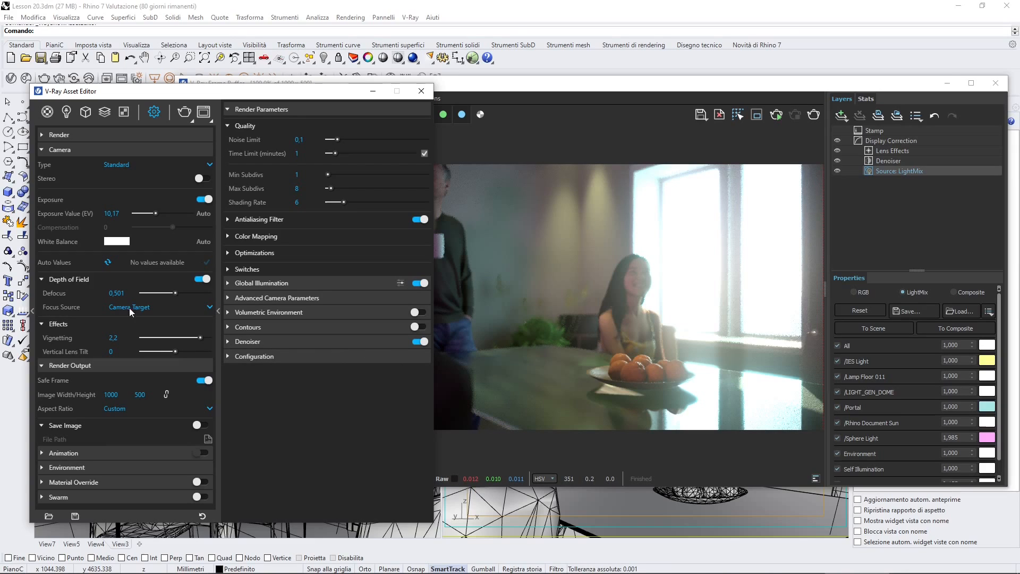
{"action": "mouse_move", "coordinate": [125, 428]}
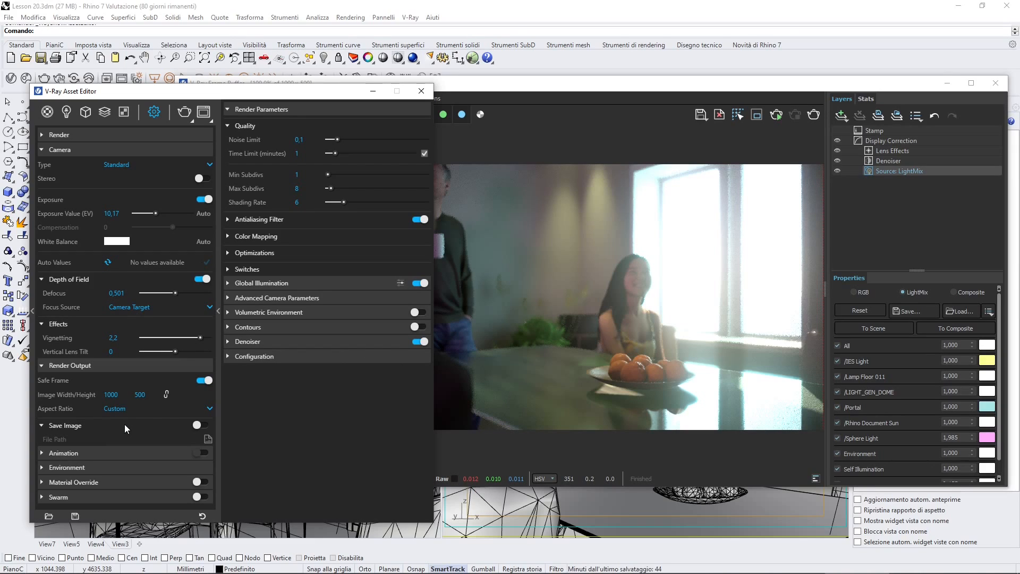
{"action": "mouse_move", "coordinate": [138, 339]}
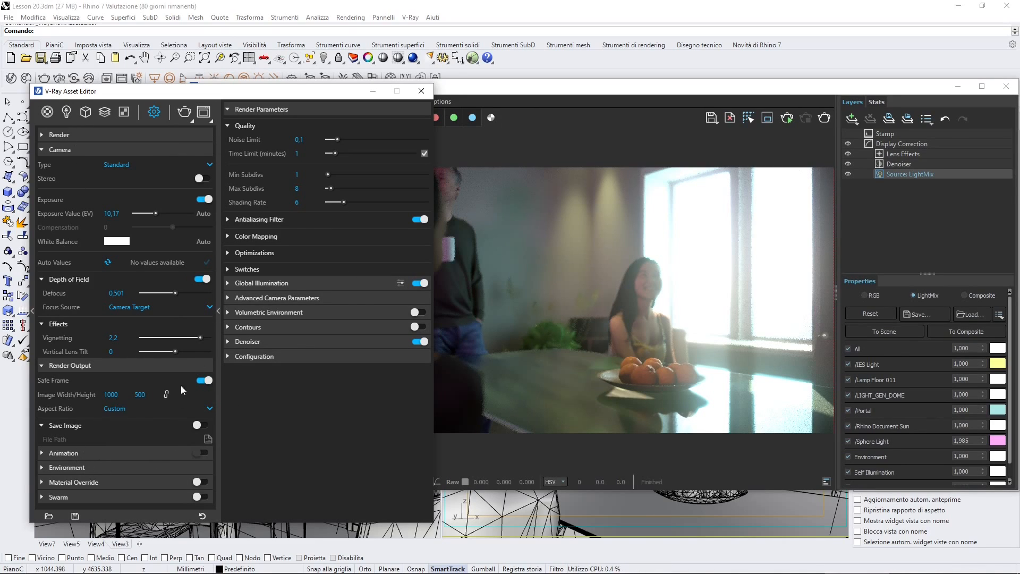
Expand the Denoiser rollout to reveal the default V-Ray Denoiser options
{"action": "left_click", "coordinate": [248, 341]}
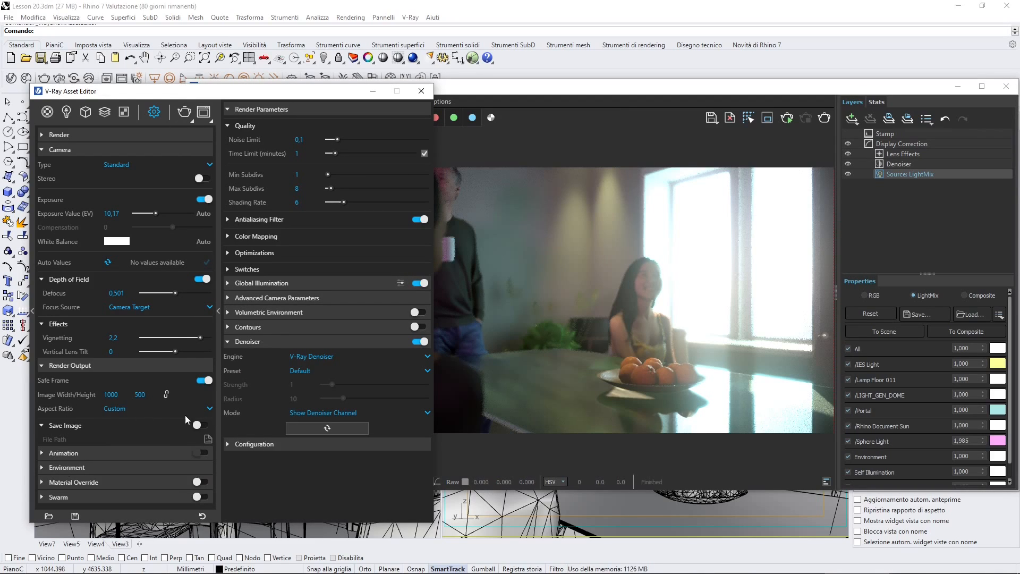
{"action": "mouse_move", "coordinate": [173, 444]}
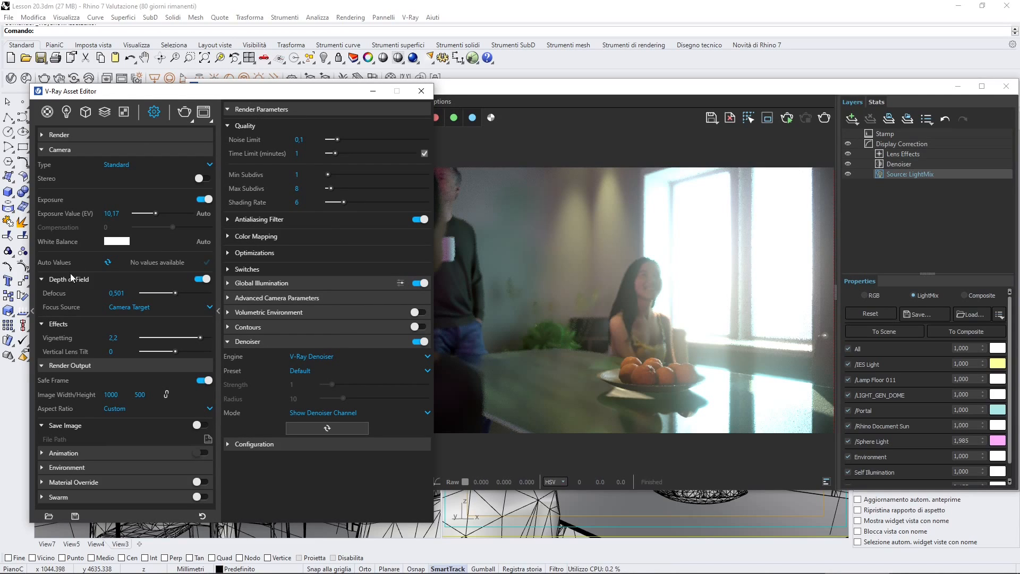
Collapse the open rollouts and expand the general Render settings
{"action": "left_click", "coordinate": [59, 148]}
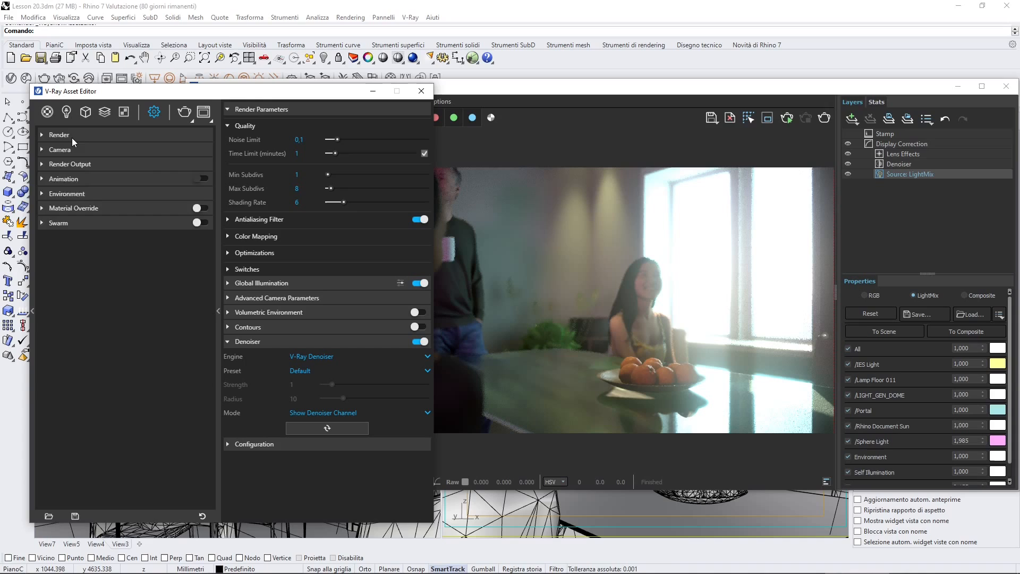
{"action": "left_click", "coordinate": [58, 134]}
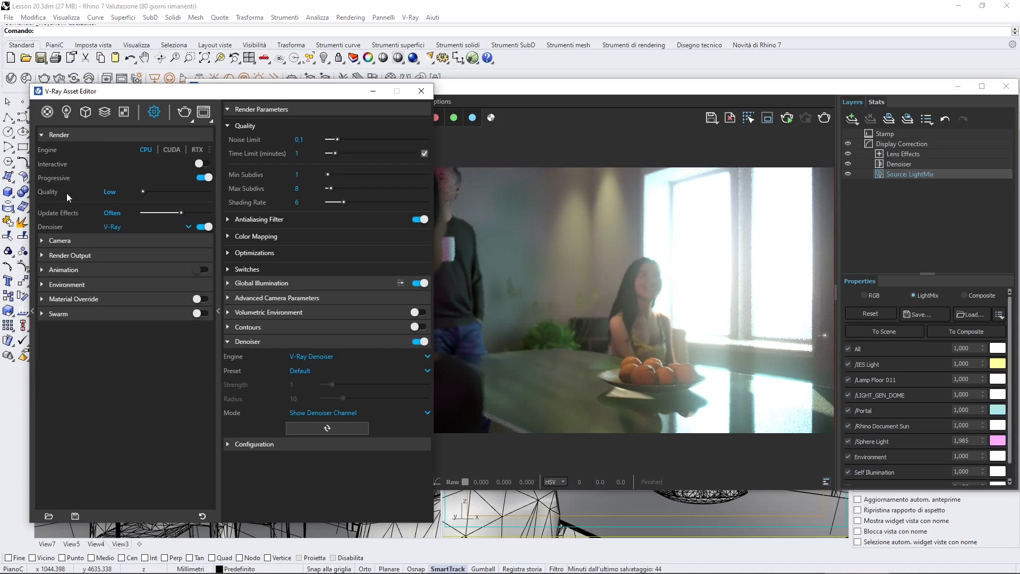
{"action": "mouse_move", "coordinate": [96, 226]}
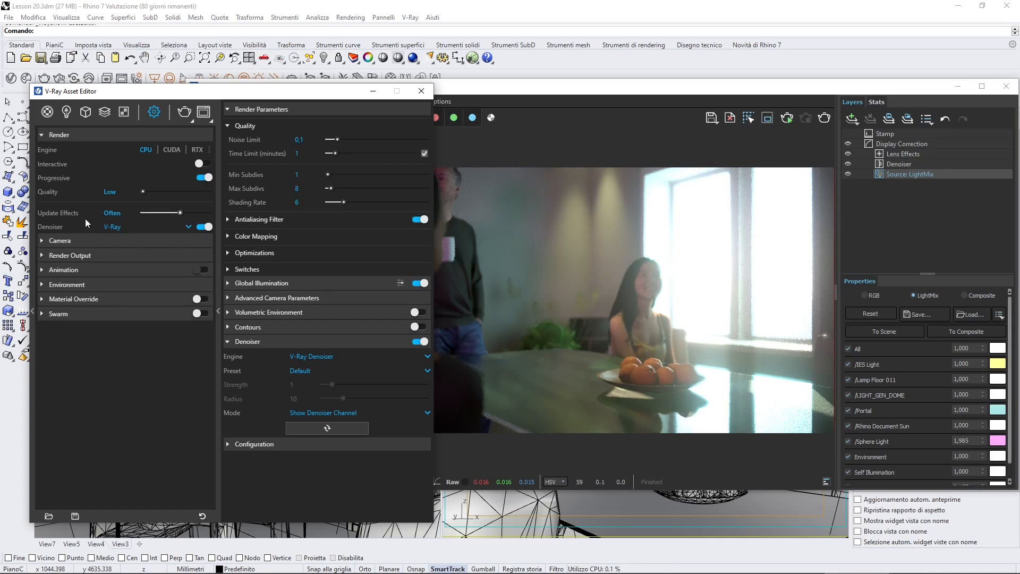
{"action": "mouse_move", "coordinate": [84, 221]}
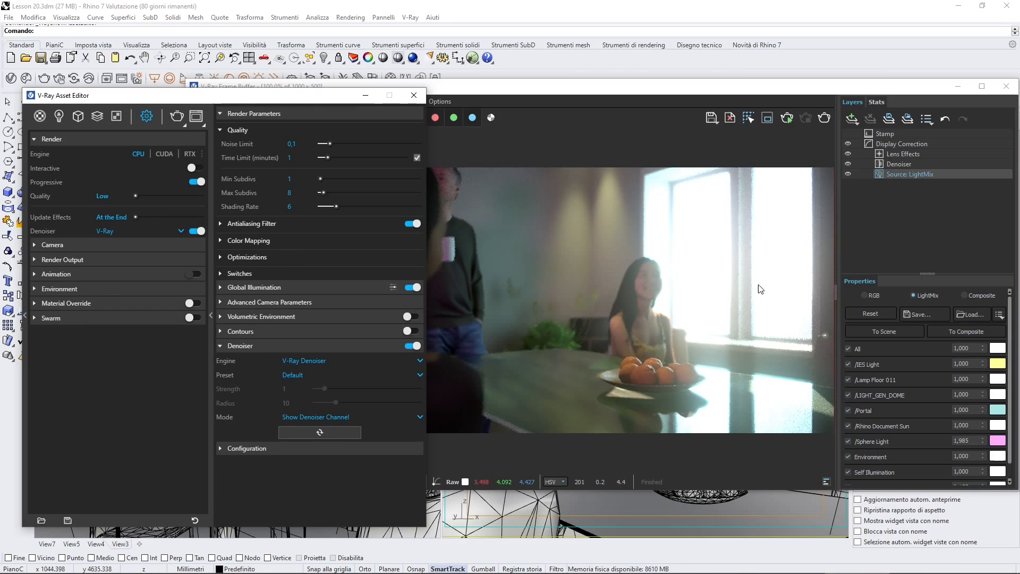
Expand and collapse the Camera rollout, then collapse the general Render settings
{"action": "left_click", "coordinate": [51, 245]}
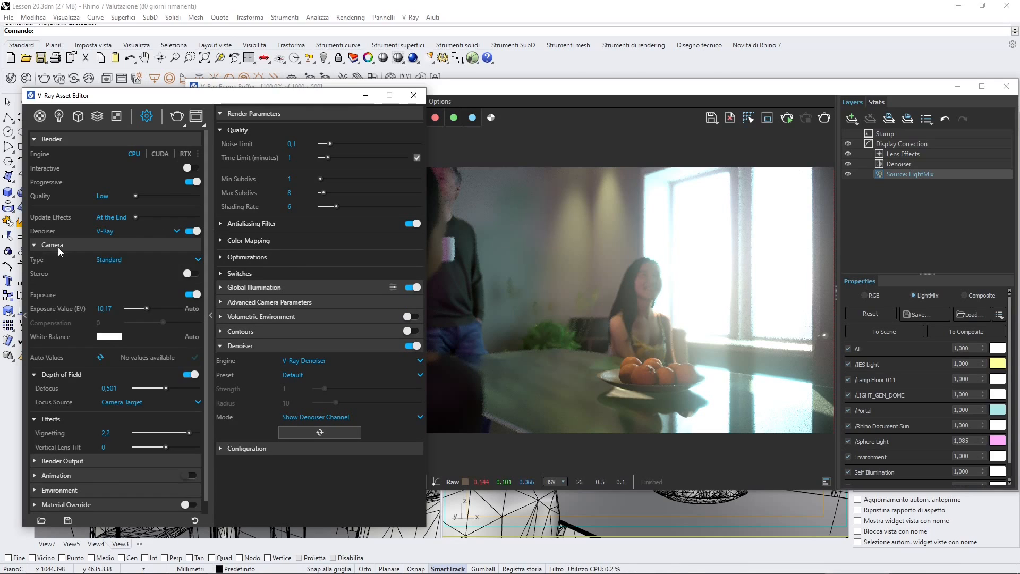
{"action": "mouse_move", "coordinate": [84, 288]}
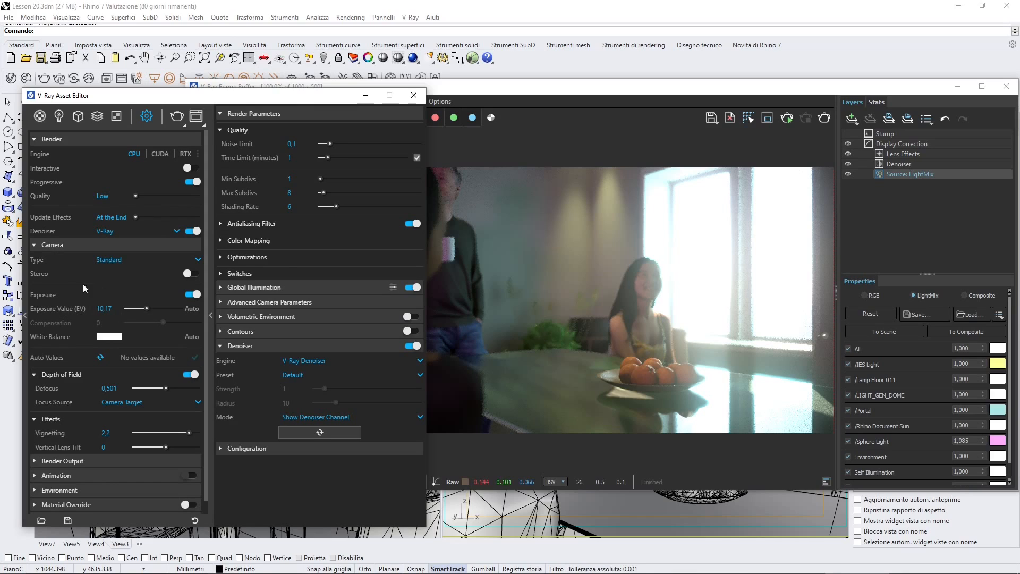
{"action": "mouse_move", "coordinate": [703, 288]}
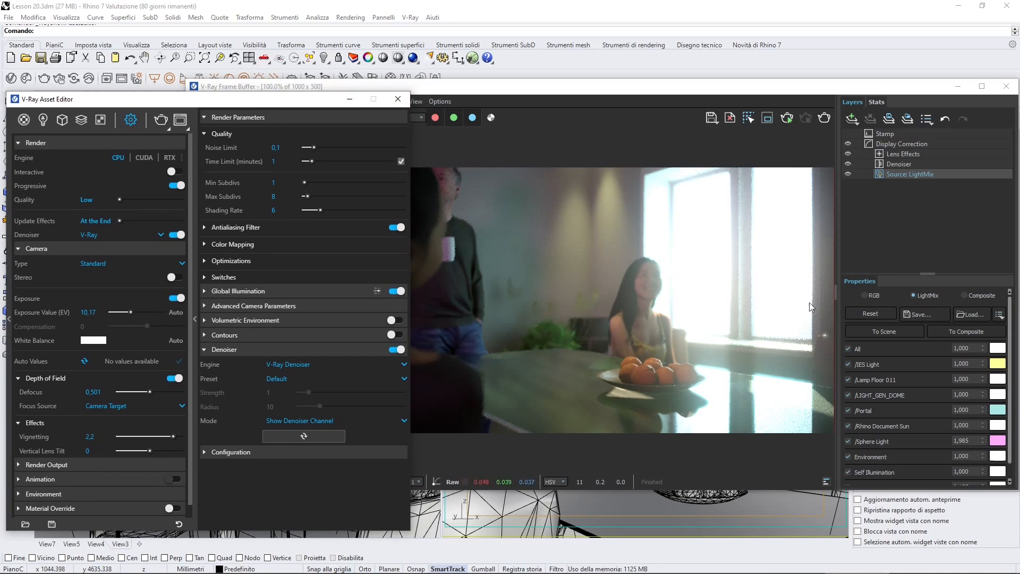
{"action": "mouse_move", "coordinate": [539, 239]}
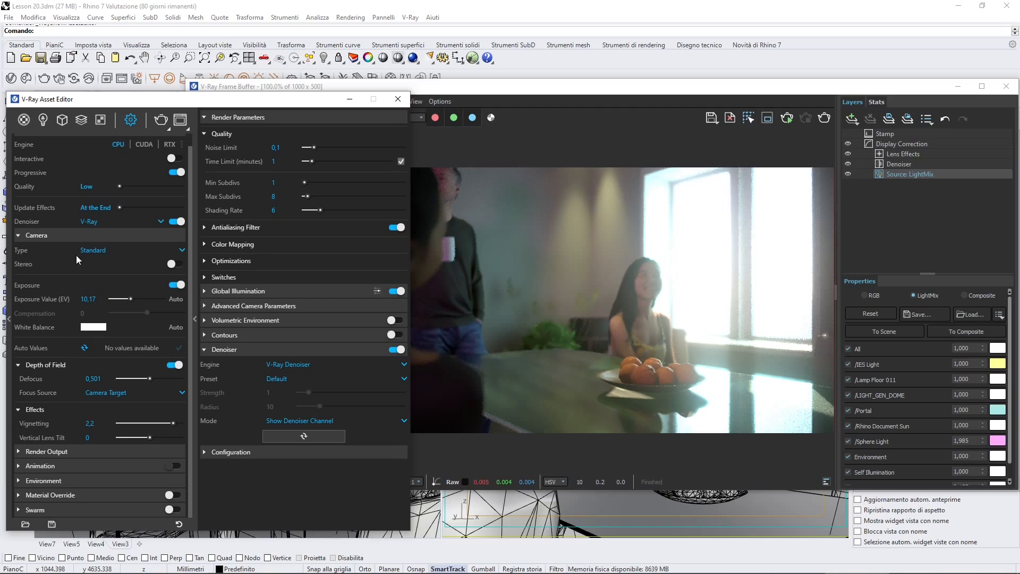
{"action": "mouse_move", "coordinate": [69, 254]}
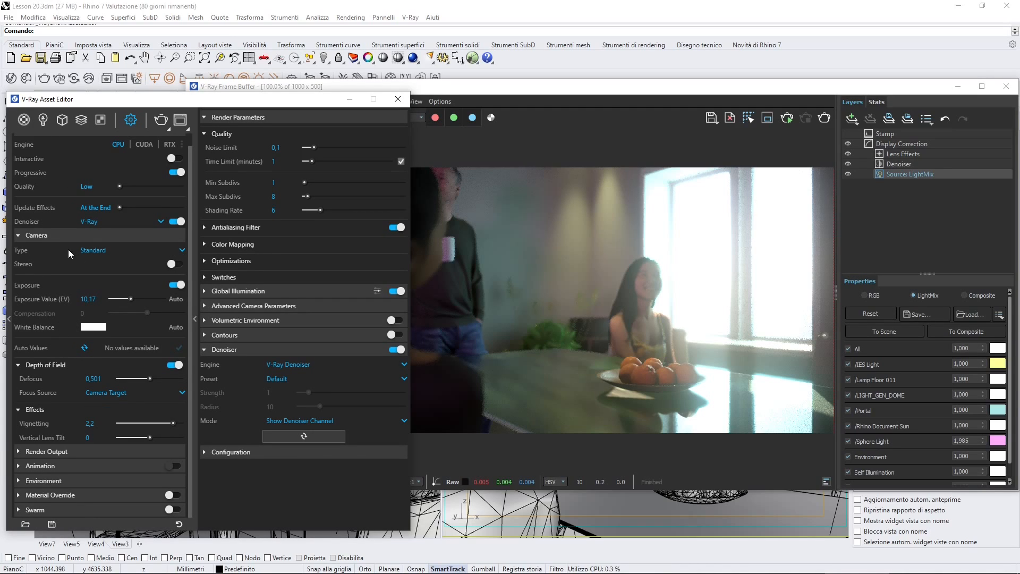
{"action": "mouse_move", "coordinate": [40, 237]}
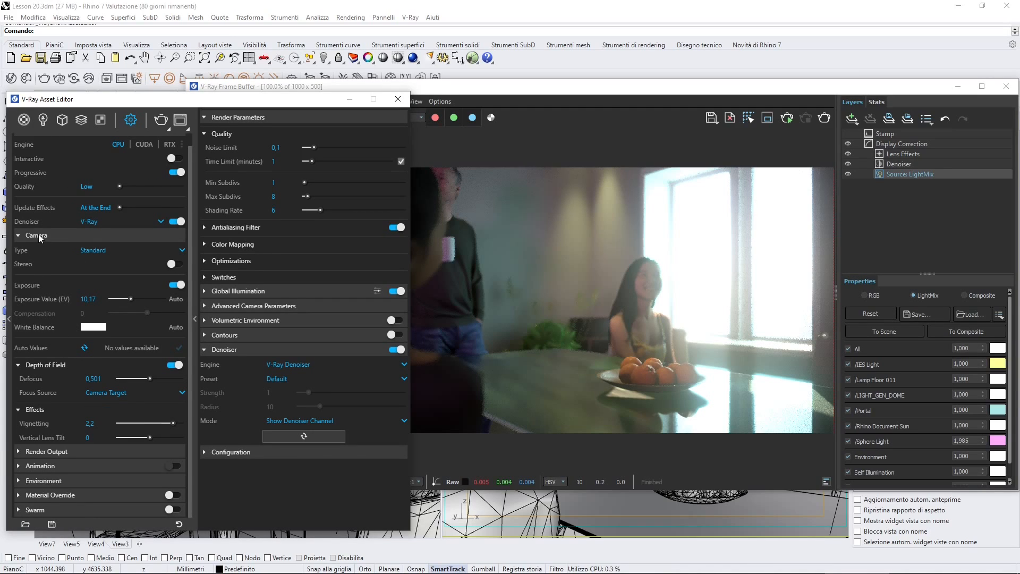
{"action": "left_click", "coordinate": [37, 235]}
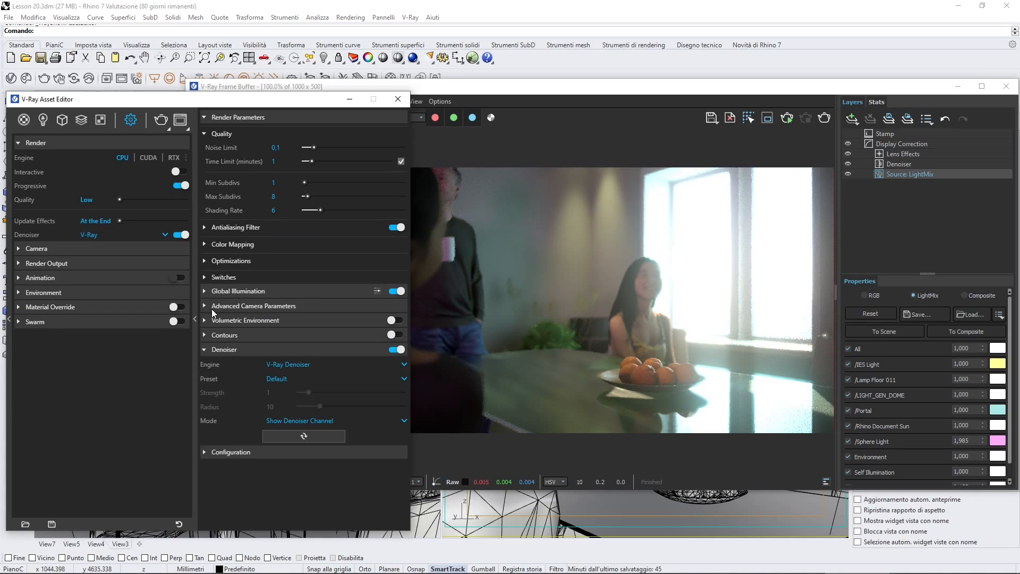
{"action": "left_click", "coordinate": [221, 133]}
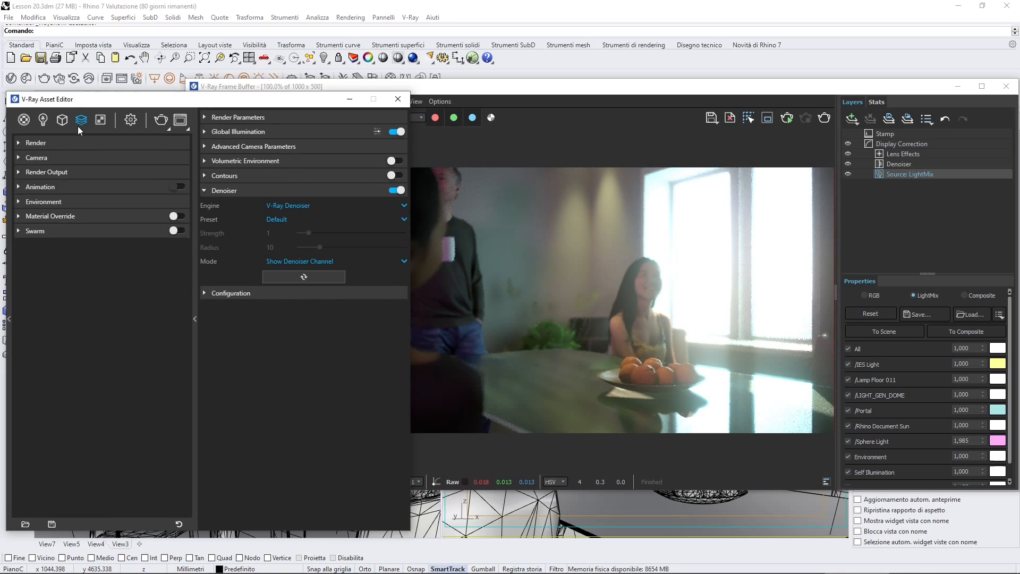
Browse the Reflection, Global Illumination and Light Mix render elements, ending on Reflection's preview
{"action": "left_click", "coordinate": [101, 120]}
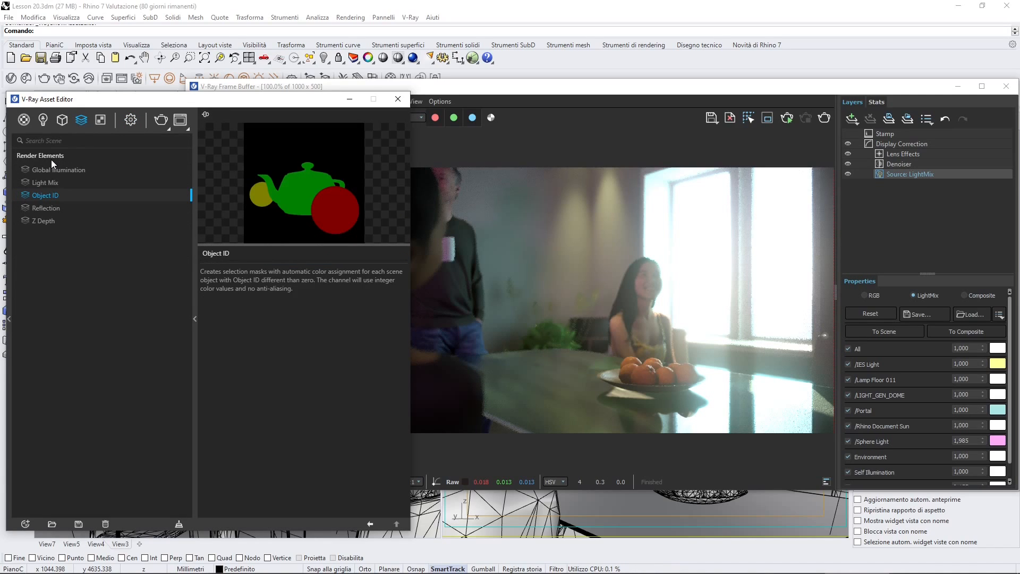
{"action": "mouse_move", "coordinate": [76, 131]}
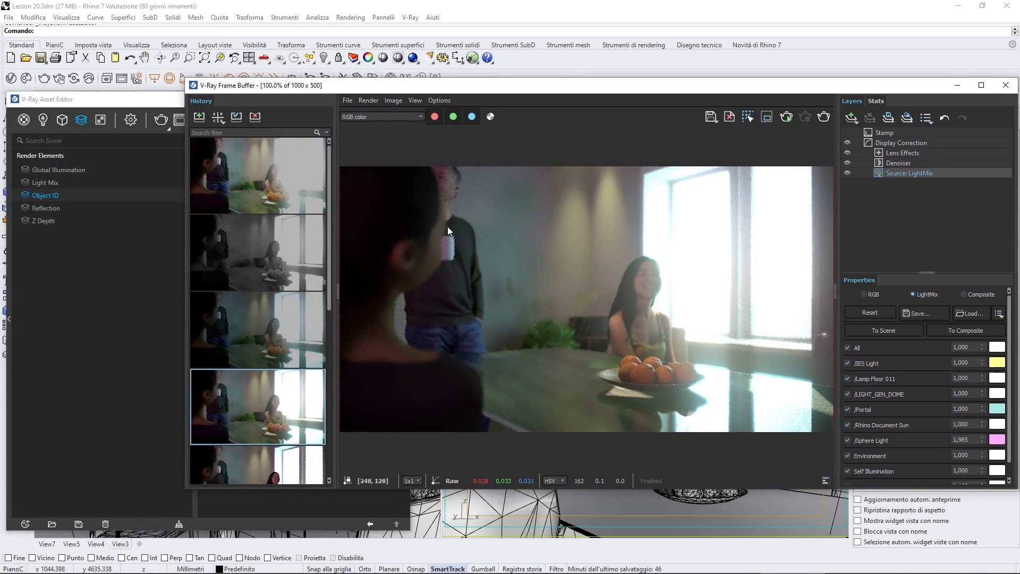
{"action": "left_click", "coordinate": [46, 194]}
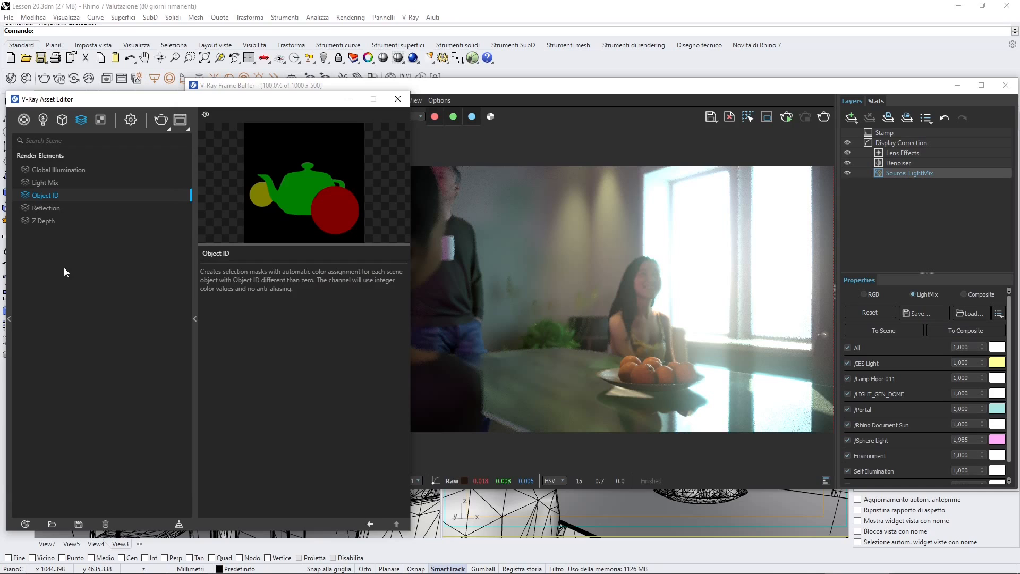
{"action": "left_click", "coordinate": [45, 208]}
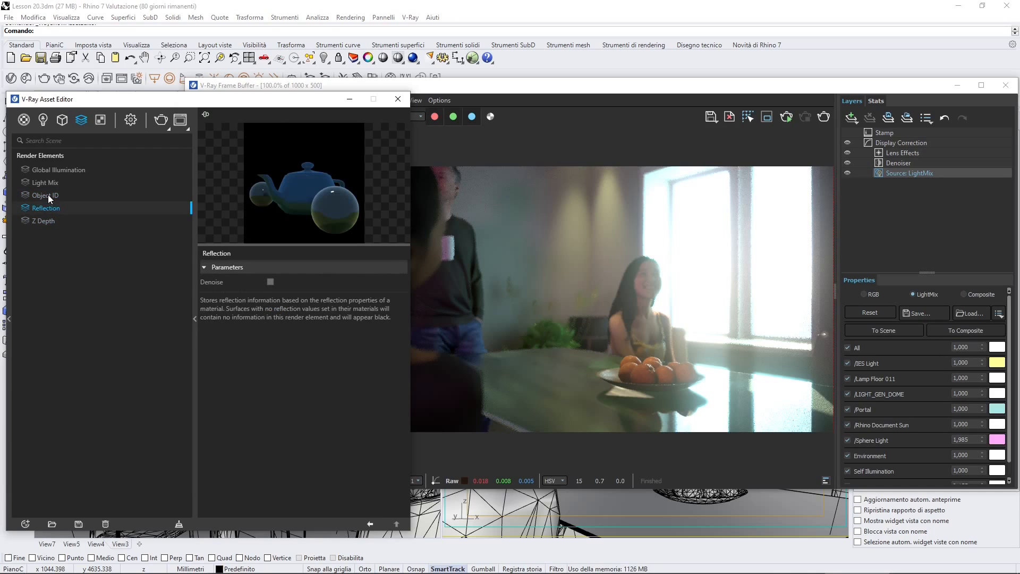
{"action": "left_click", "coordinate": [59, 170]}
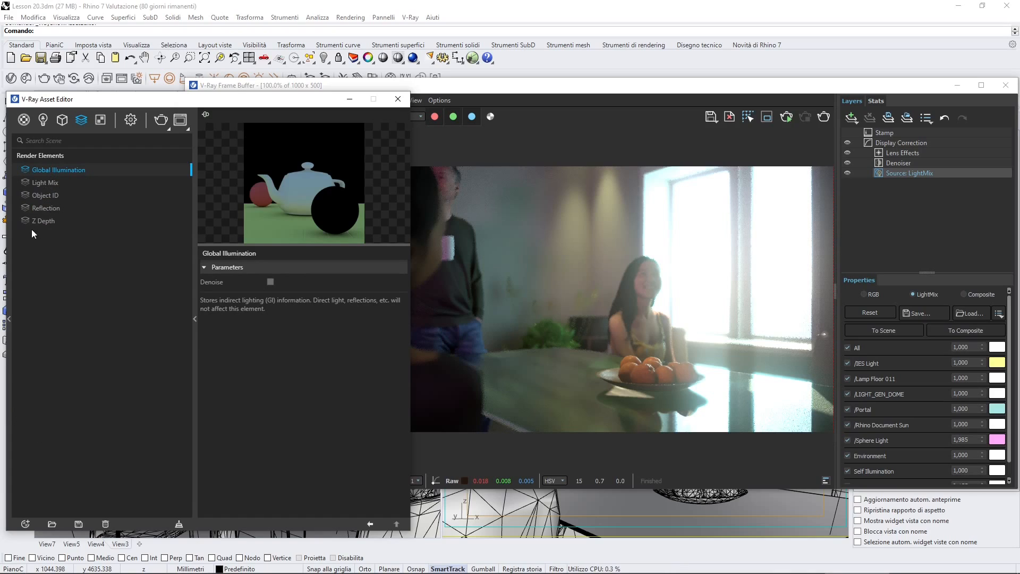
{"action": "left_click", "coordinate": [46, 182]}
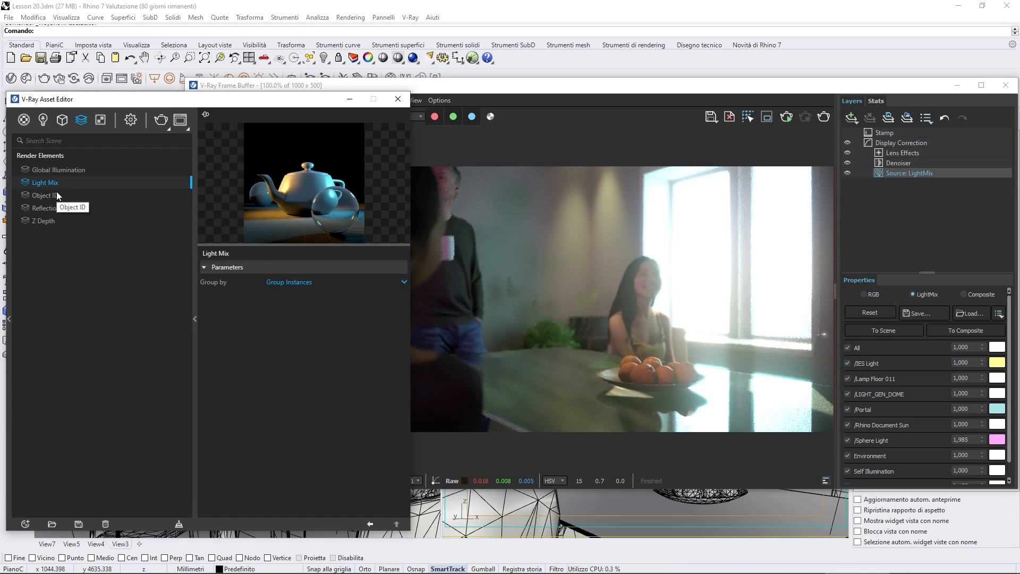
{"action": "mouse_move", "coordinate": [294, 177]}
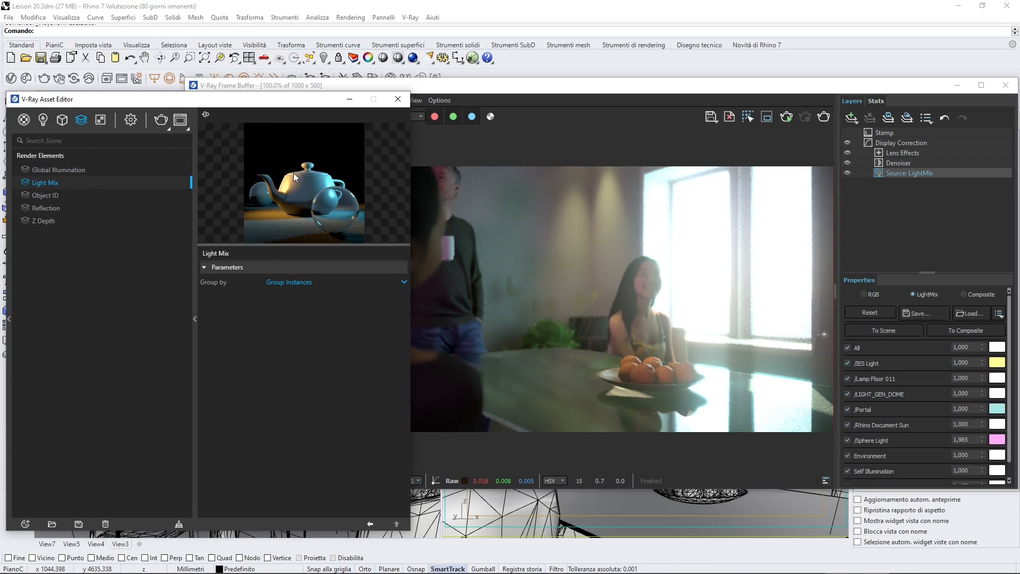
{"action": "mouse_move", "coordinate": [264, 135]}
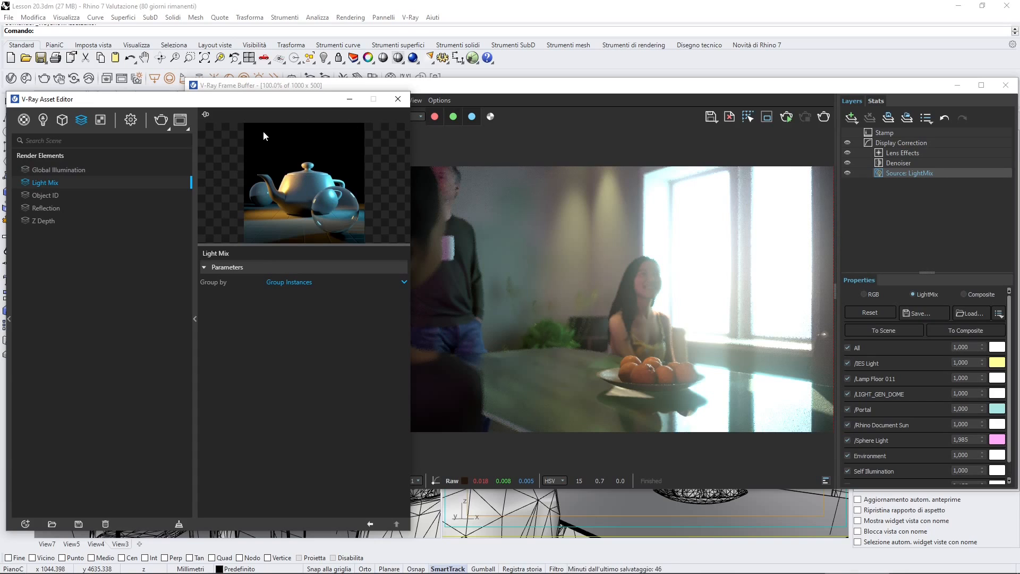
{"action": "mouse_move", "coordinate": [45, 186]}
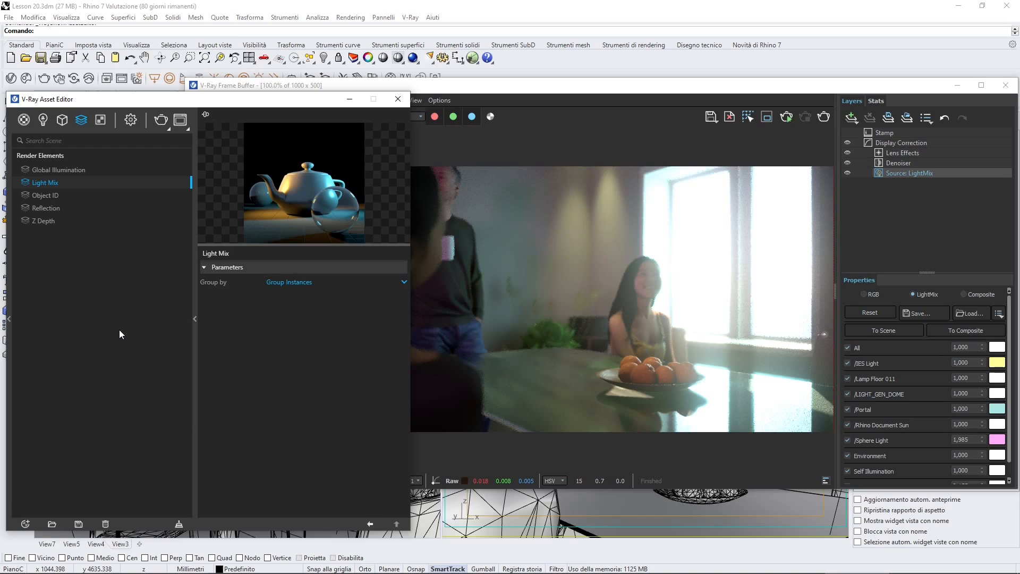
{"action": "mouse_move", "coordinate": [51, 183]}
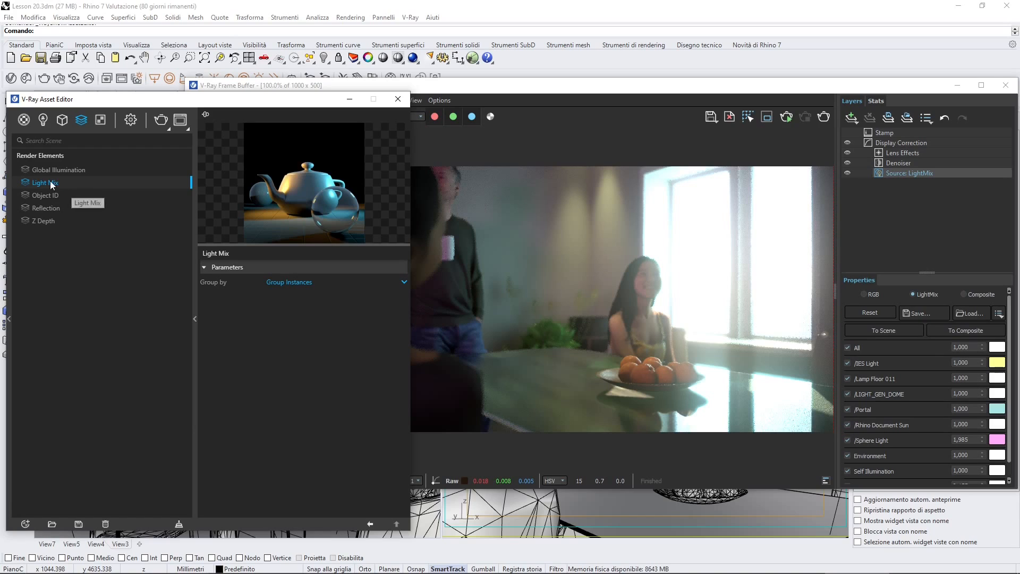
{"action": "mouse_move", "coordinate": [46, 260]}
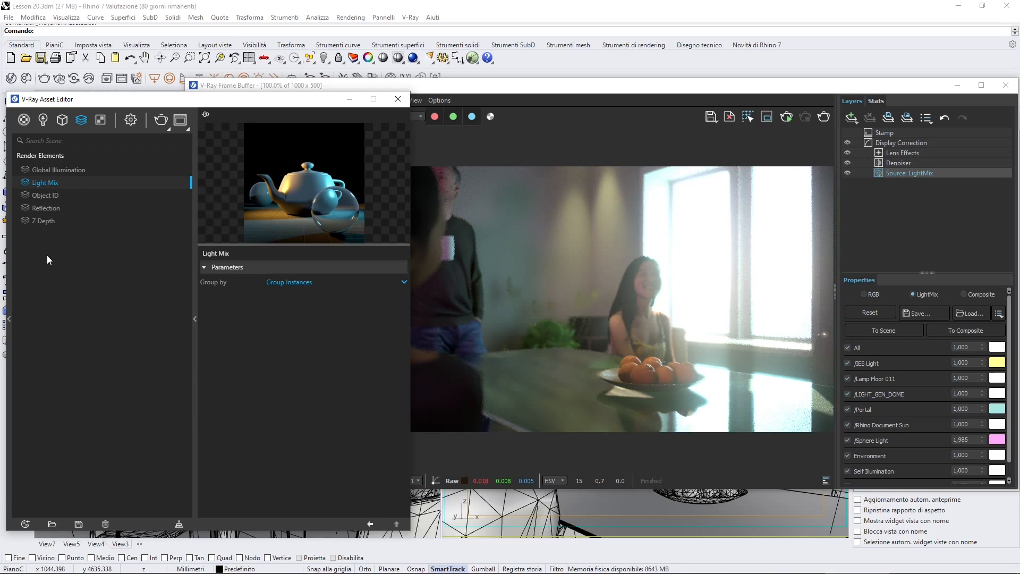
{"action": "left_click", "coordinate": [45, 207]}
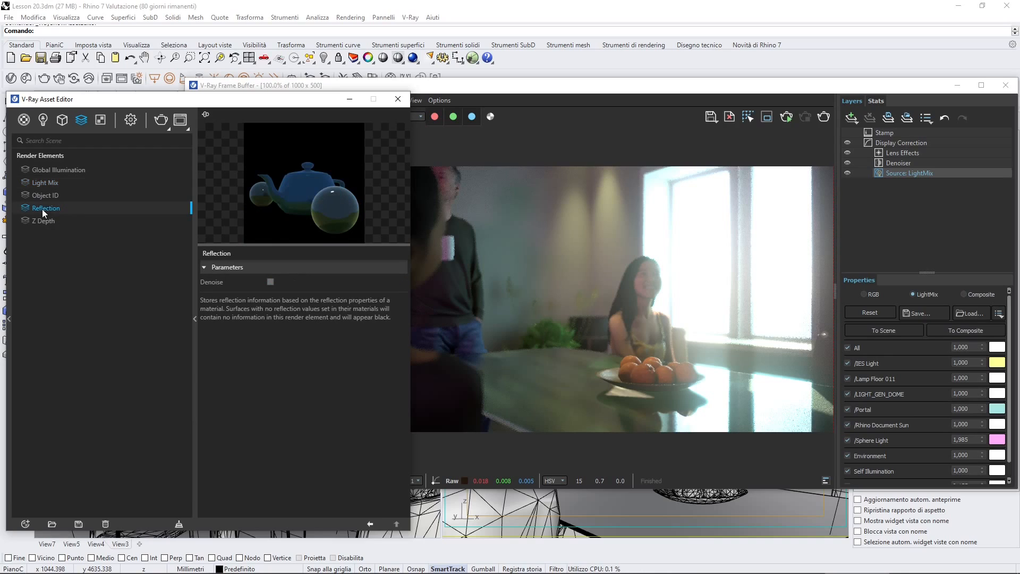
{"action": "mouse_move", "coordinate": [41, 170]}
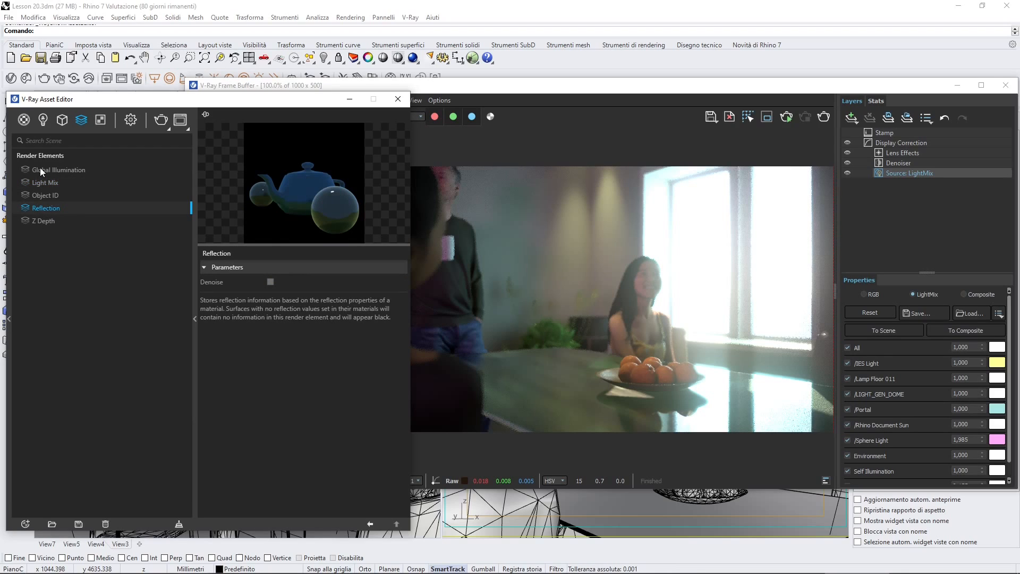
{"action": "mouse_move", "coordinate": [66, 186]}
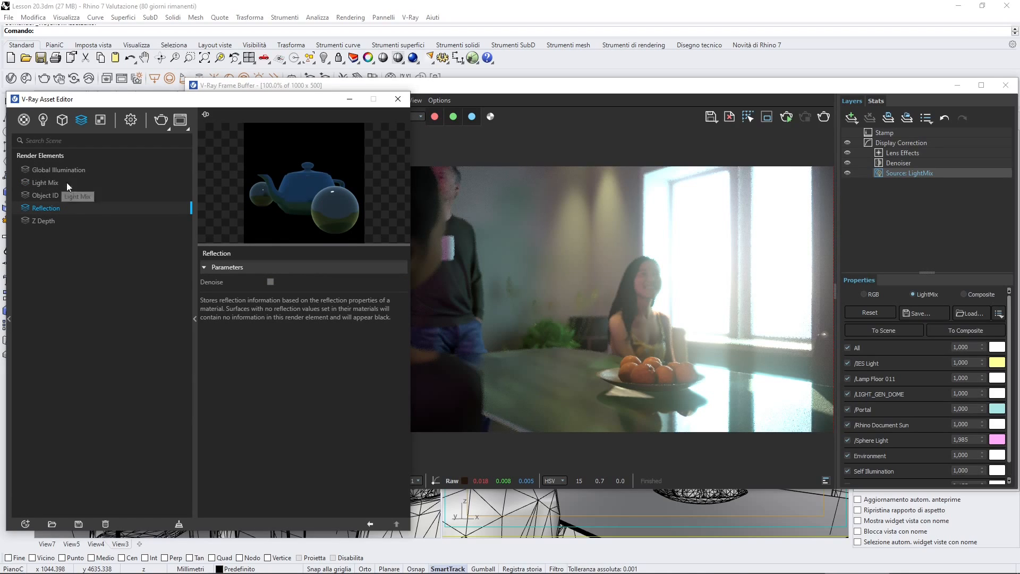
{"action": "left_click", "coordinate": [26, 525]}
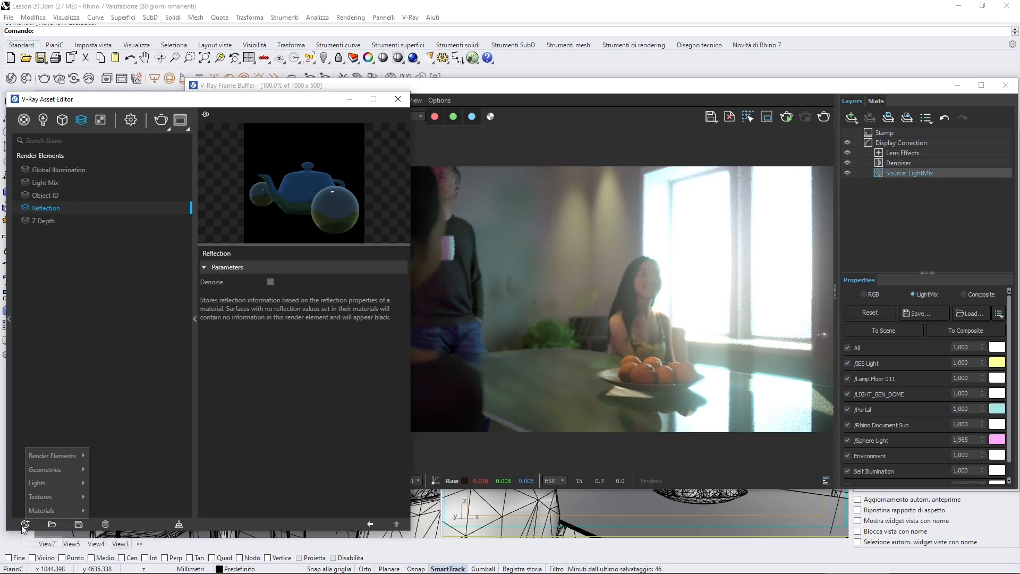
Add Material ID Color, Specular and Self Illumination render elements, then scroll the list
{"action": "left_click", "coordinate": [52, 455]}
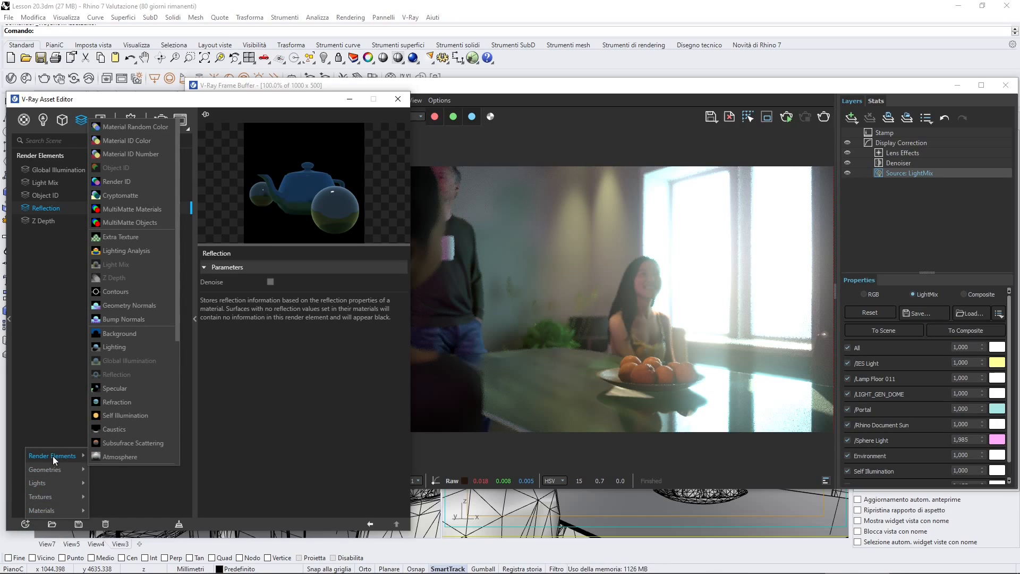
{"action": "mouse_move", "coordinate": [121, 195]}
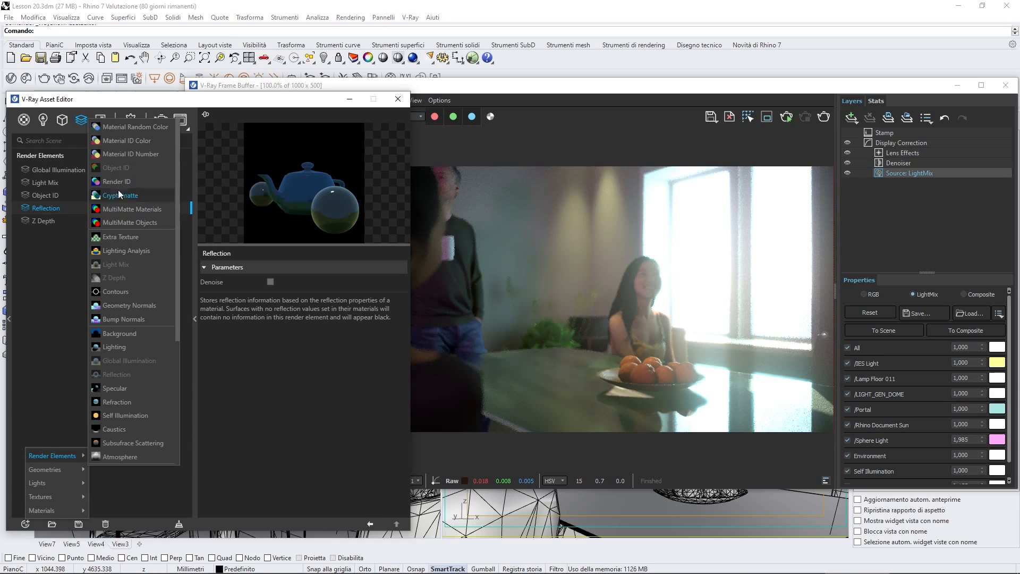
{"action": "mouse_move", "coordinate": [124, 140]}
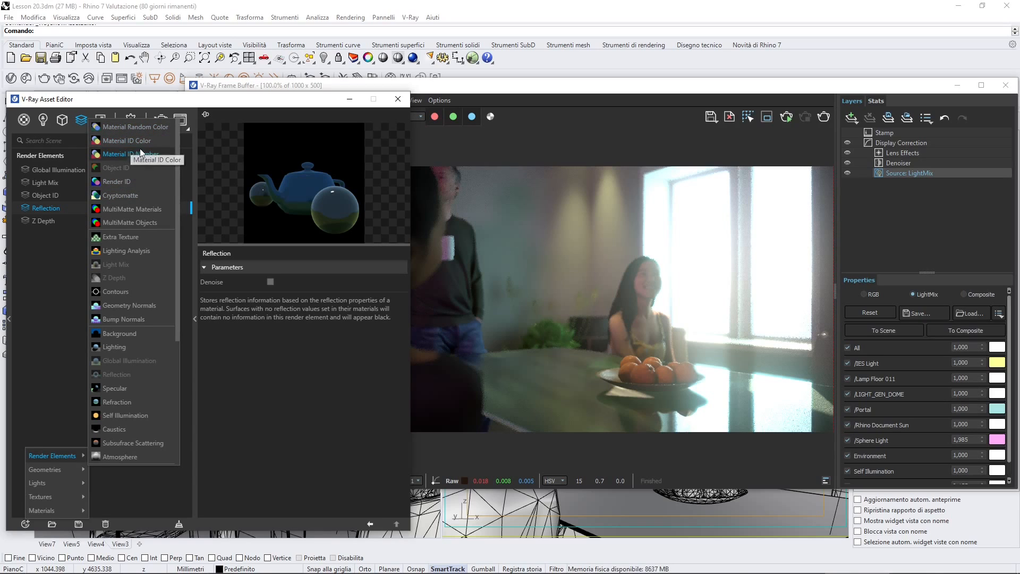
{"action": "mouse_move", "coordinate": [127, 140]}
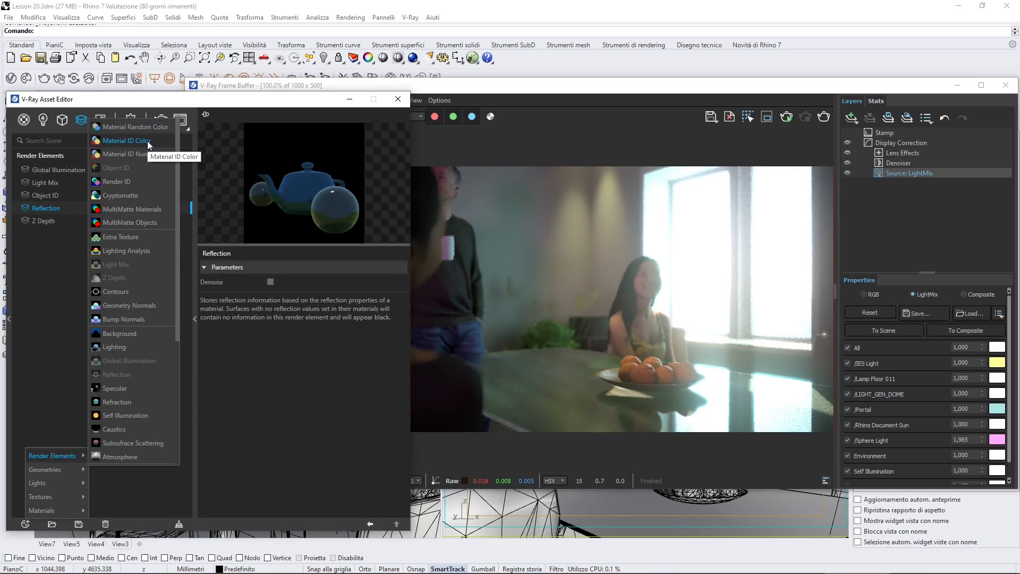
{"action": "left_click", "coordinate": [129, 140]}
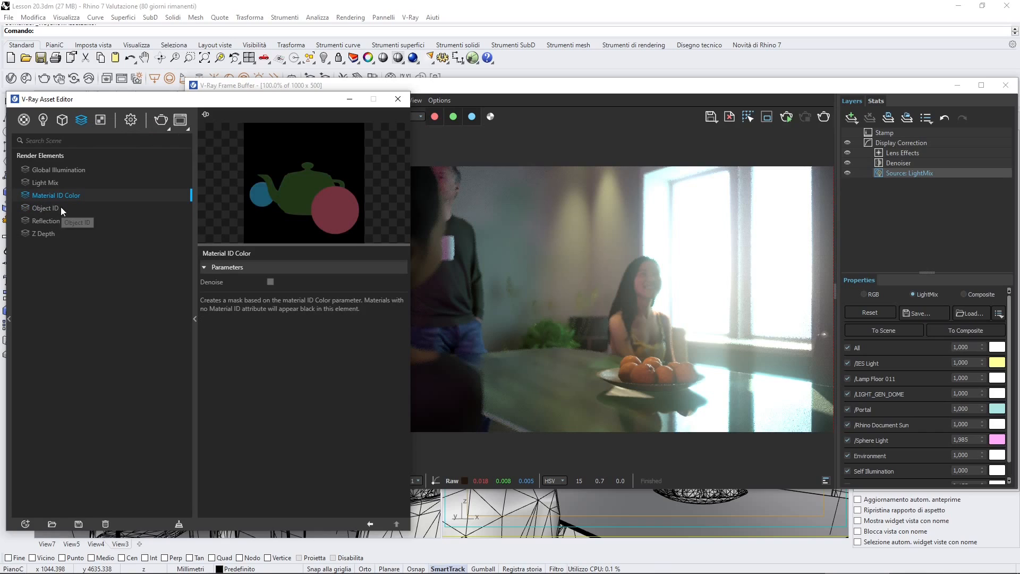
{"action": "mouse_move", "coordinate": [343, 190]}
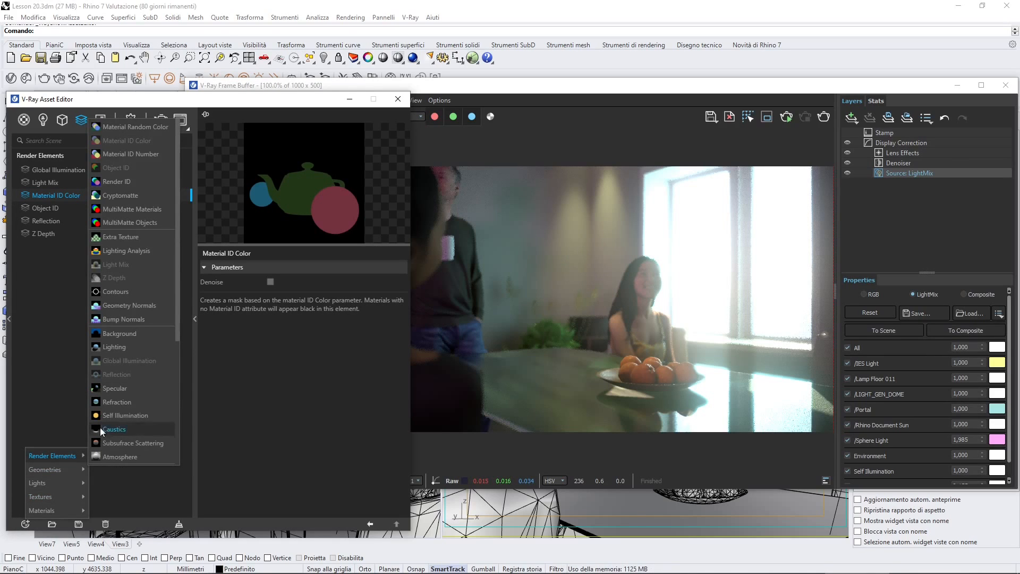
{"action": "mouse_move", "coordinate": [144, 285]}
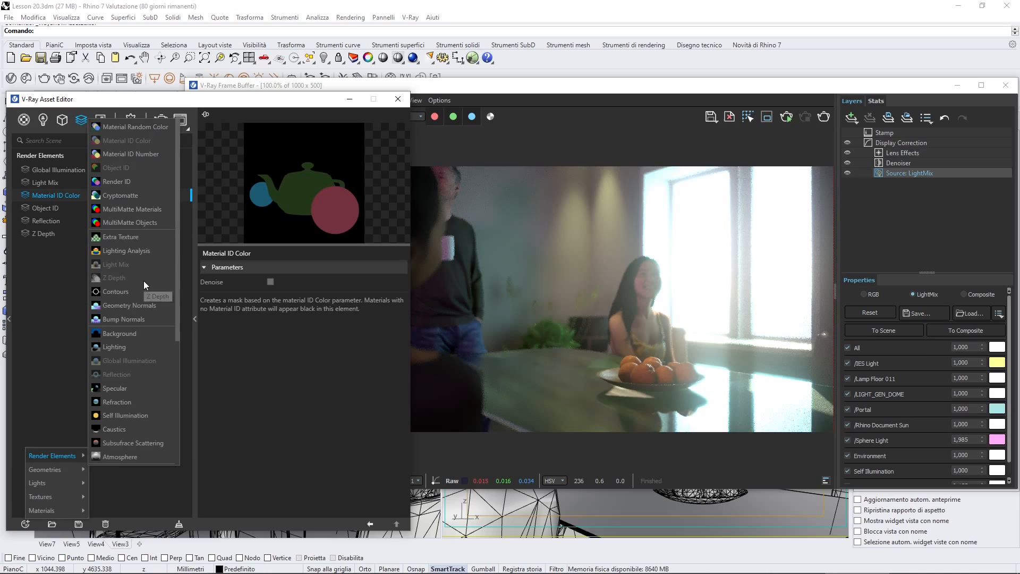
{"action": "mouse_move", "coordinate": [124, 171]}
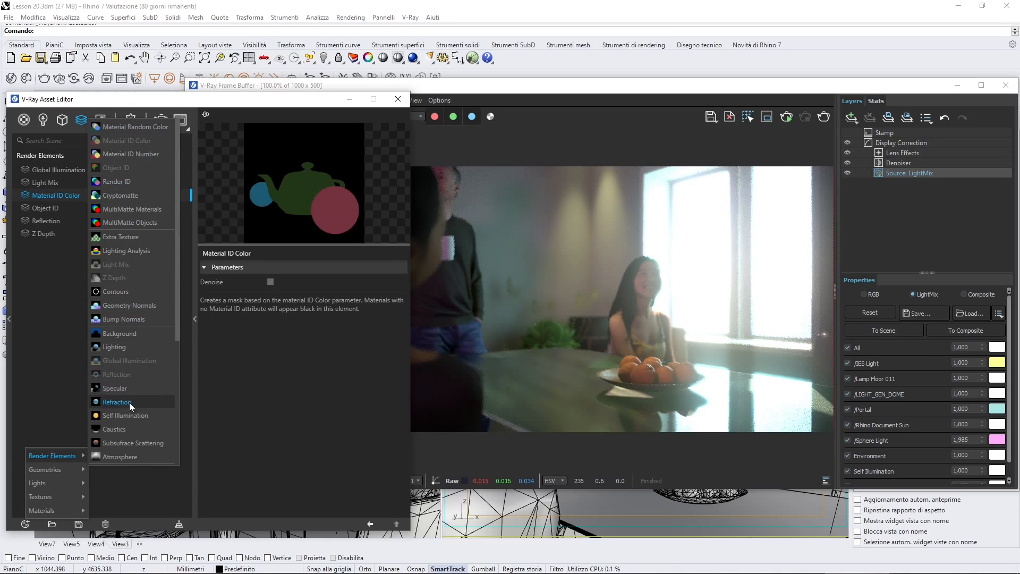
{"action": "mouse_move", "coordinate": [137, 288]}
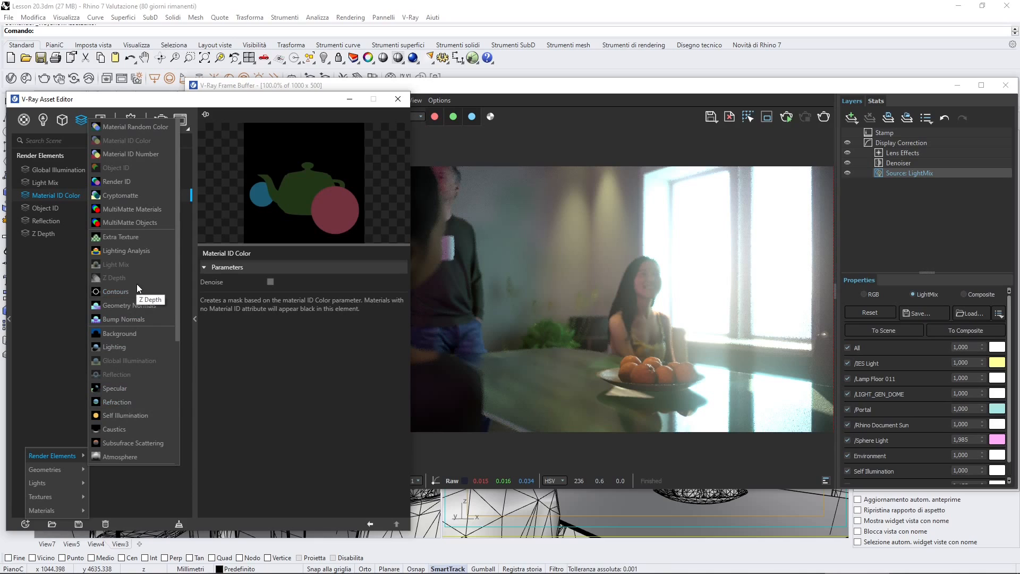
{"action": "mouse_move", "coordinate": [133, 195]}
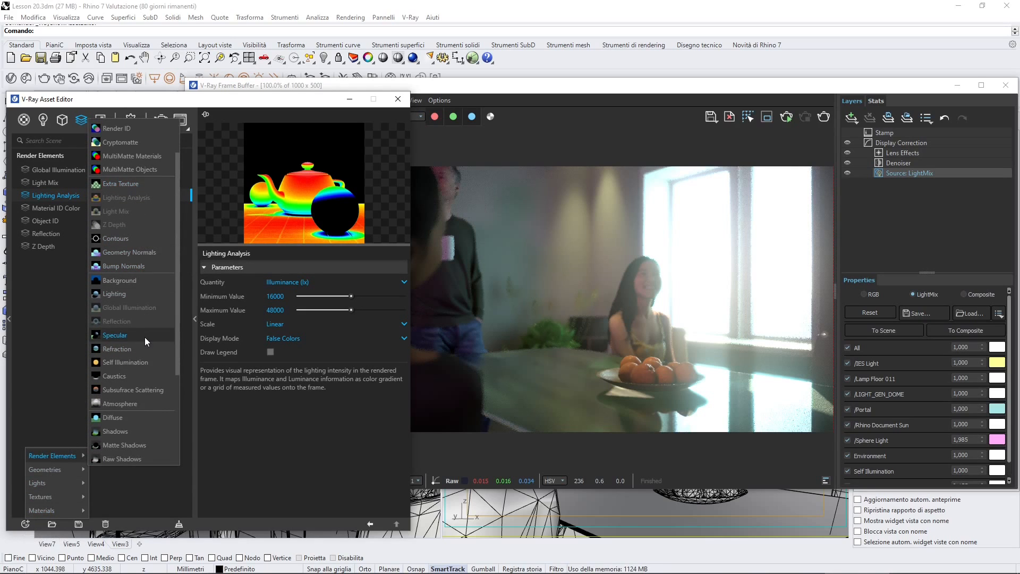
{"action": "mouse_move", "coordinate": [117, 349]}
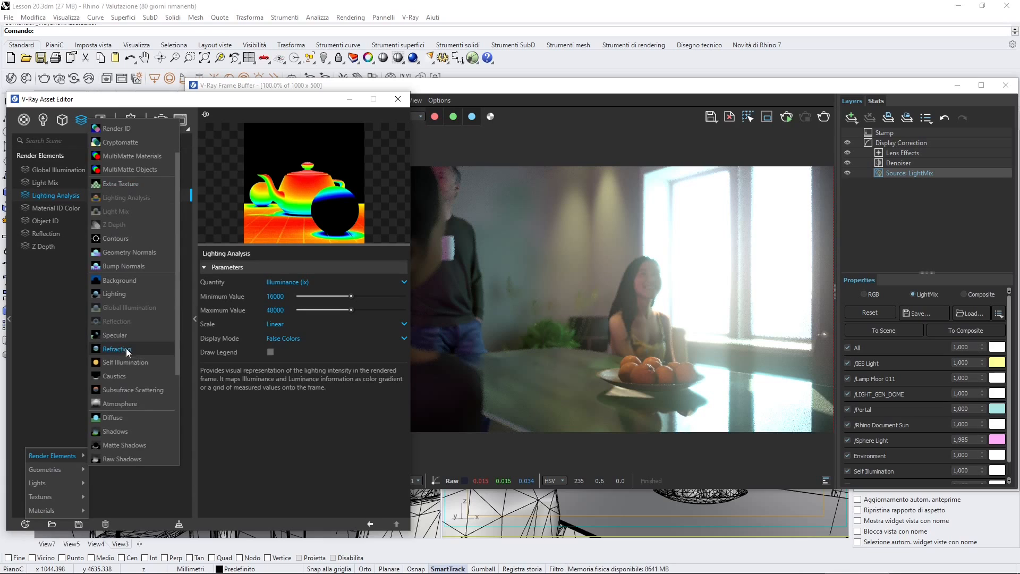
{"action": "left_click", "coordinate": [114, 335]}
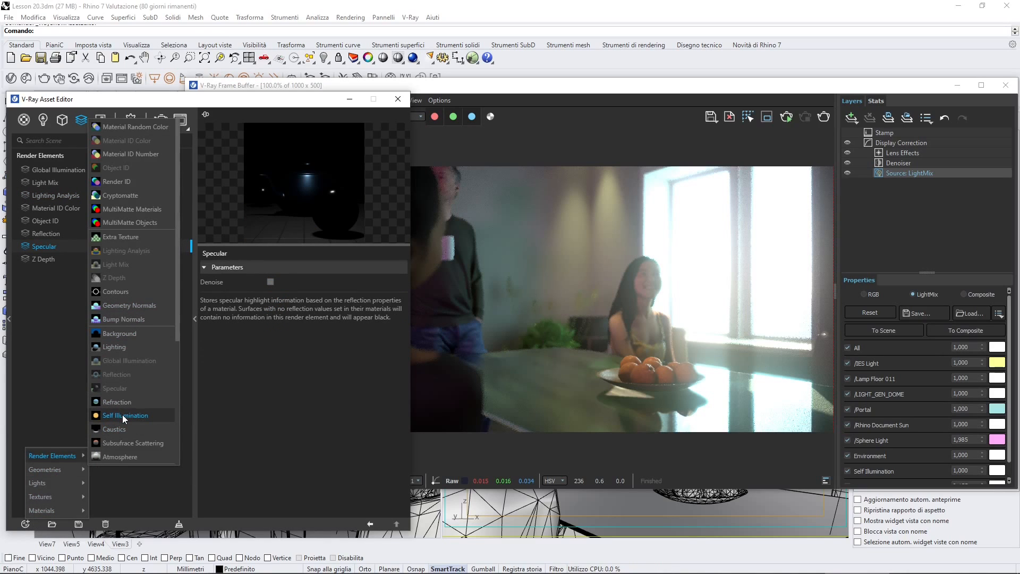
{"action": "left_click", "coordinate": [125, 415]}
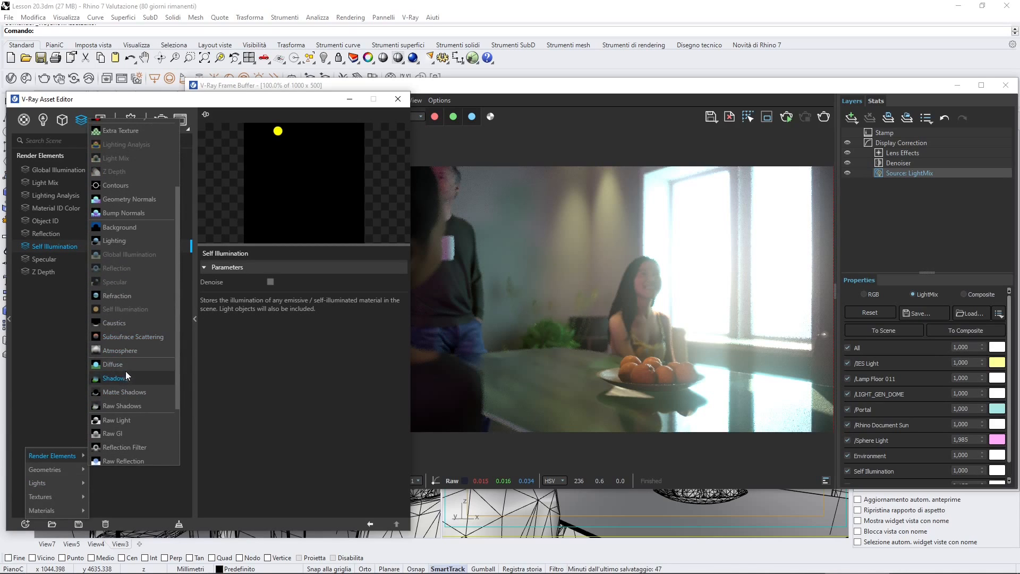
{"action": "scroll", "scroll_direction": "down", "scroll_amount": 3}
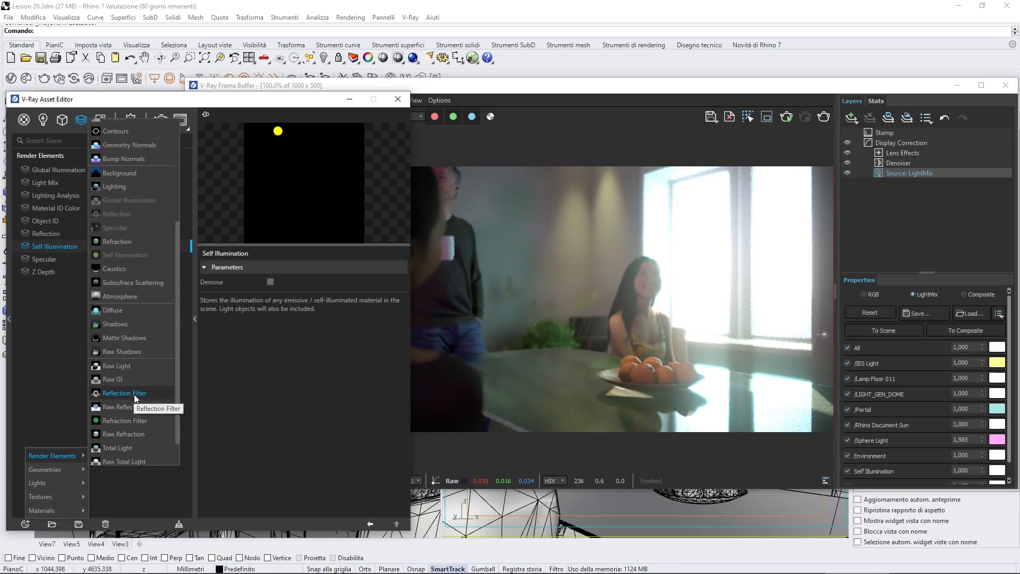
{"action": "scroll", "scroll_direction": "down", "scroll_amount": 3}
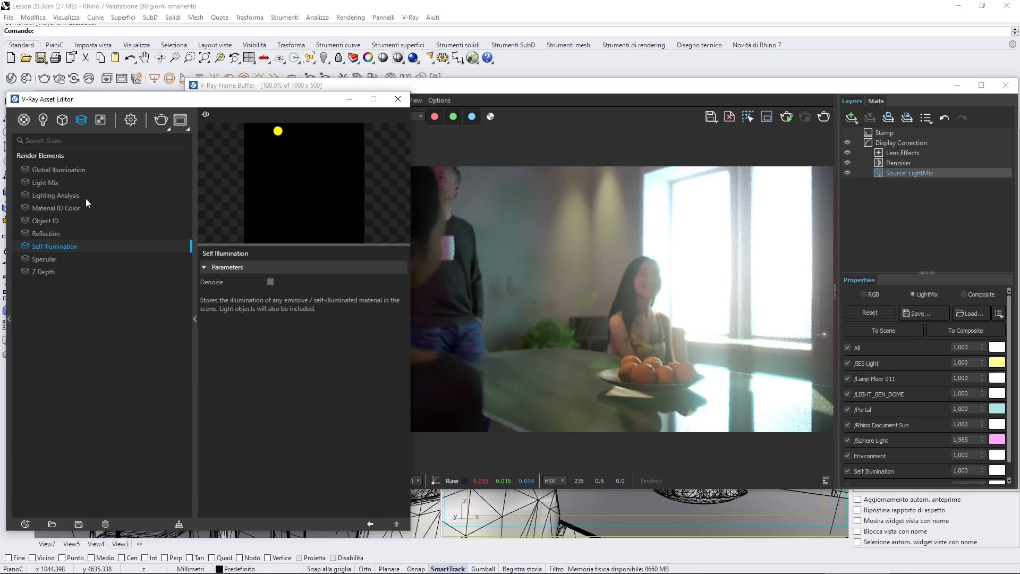
{"action": "mouse_move", "coordinate": [47, 177]}
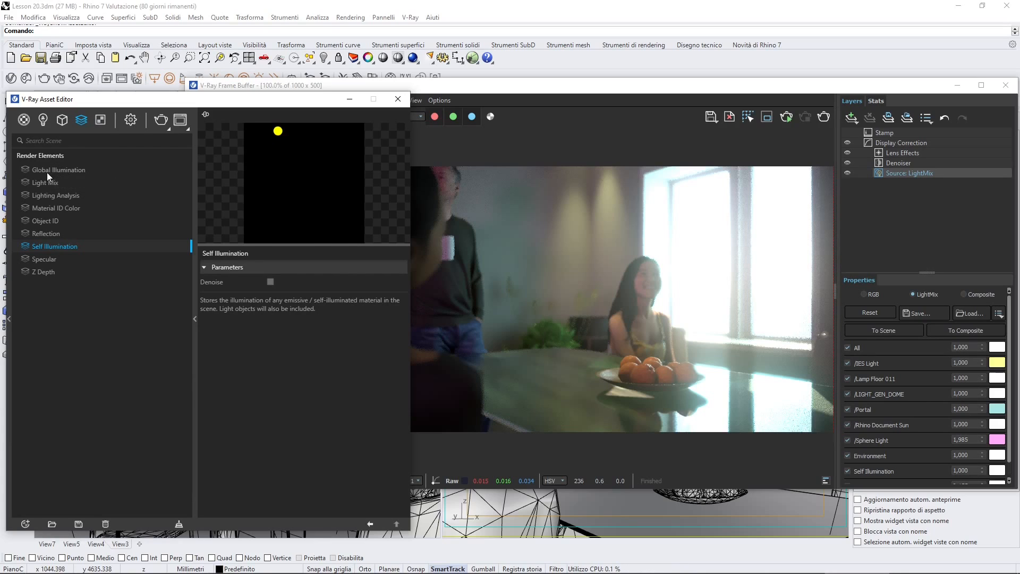
{"action": "left_click", "coordinate": [58, 170]}
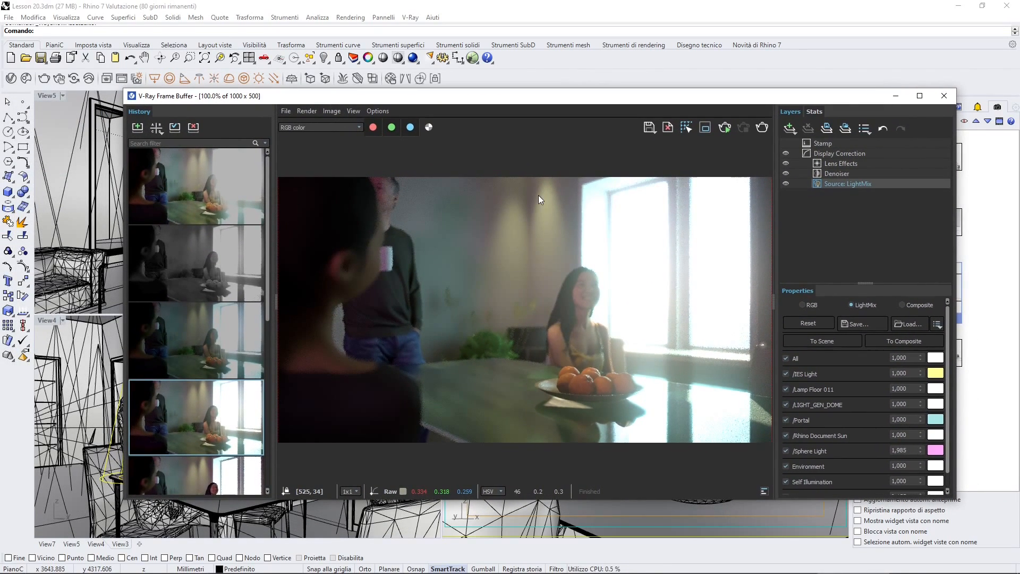
{"action": "mouse_move", "coordinate": [543, 243]}
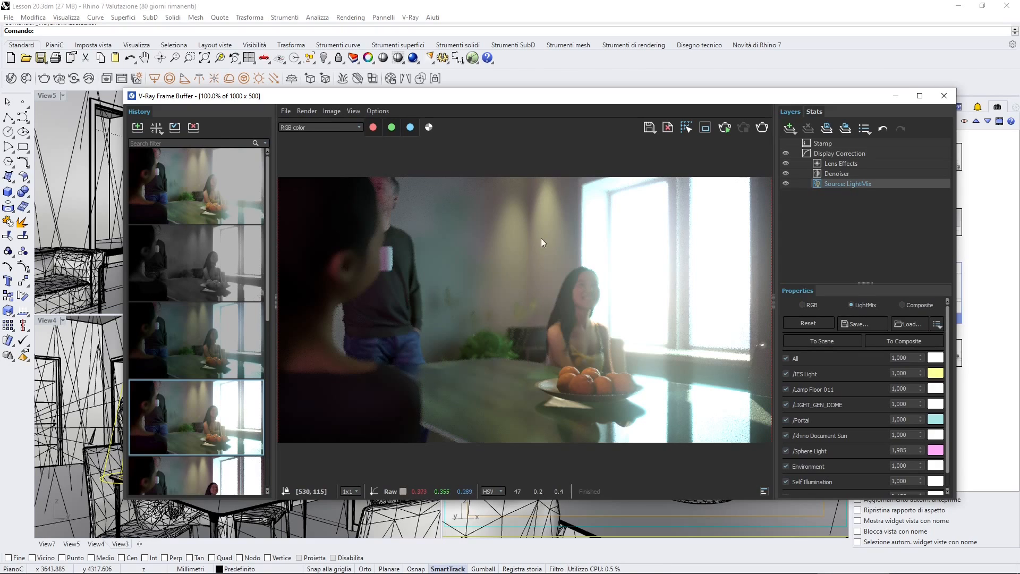
{"action": "mouse_move", "coordinate": [275, 301]}
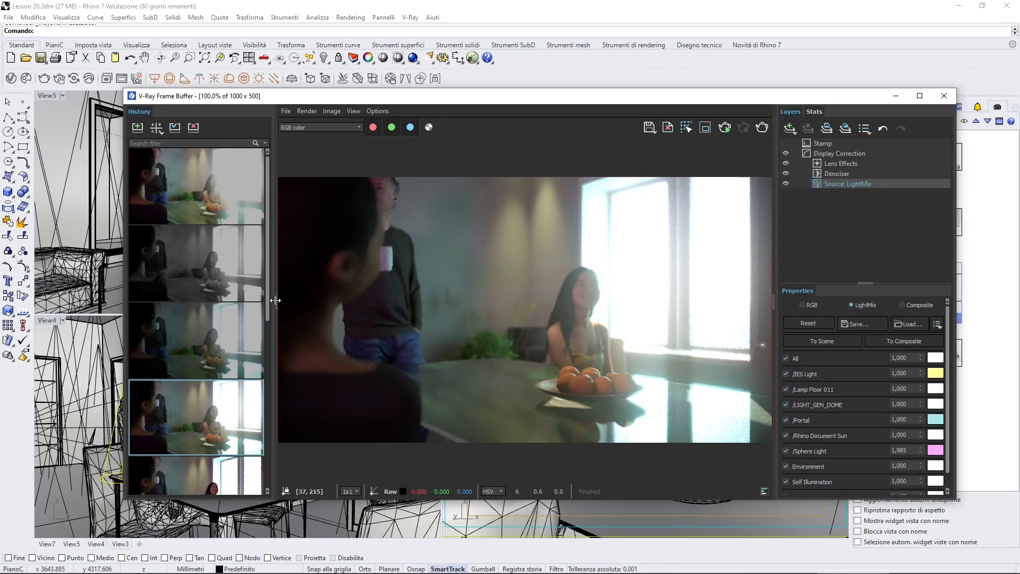
{"action": "mouse_move", "coordinate": [348, 200]}
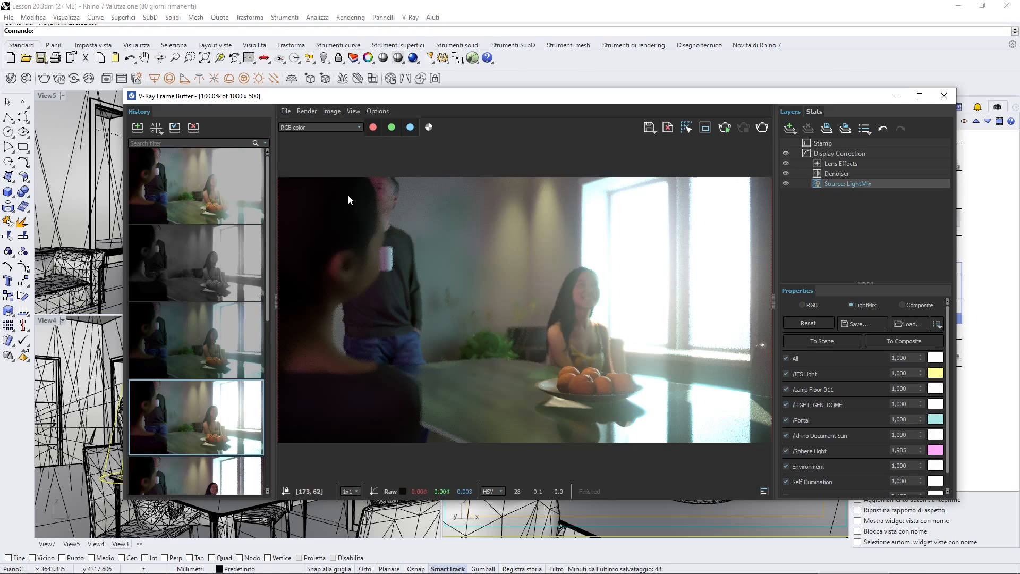
{"action": "mouse_move", "coordinate": [338, 155]}
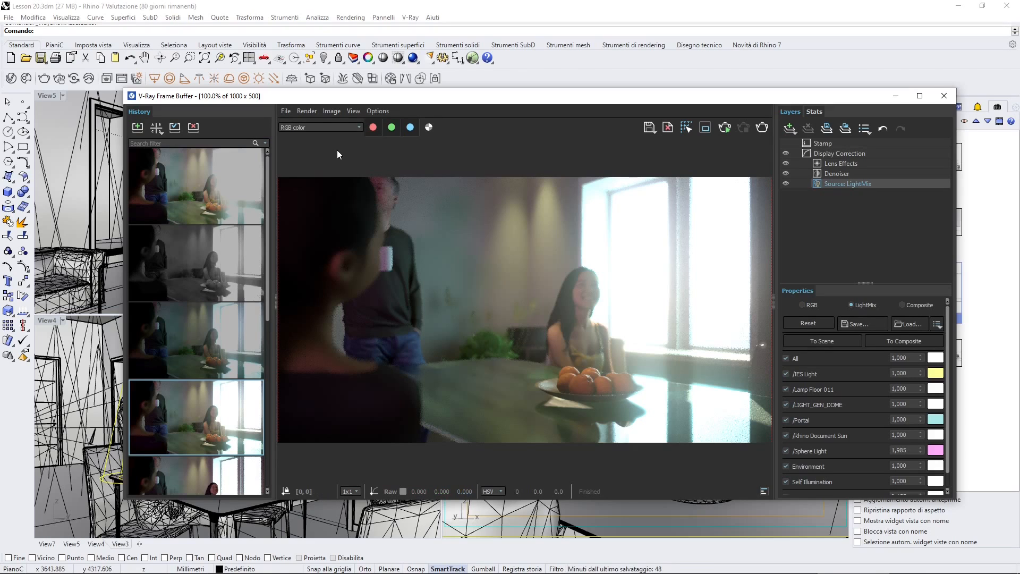
{"action": "mouse_move", "coordinate": [514, 332]}
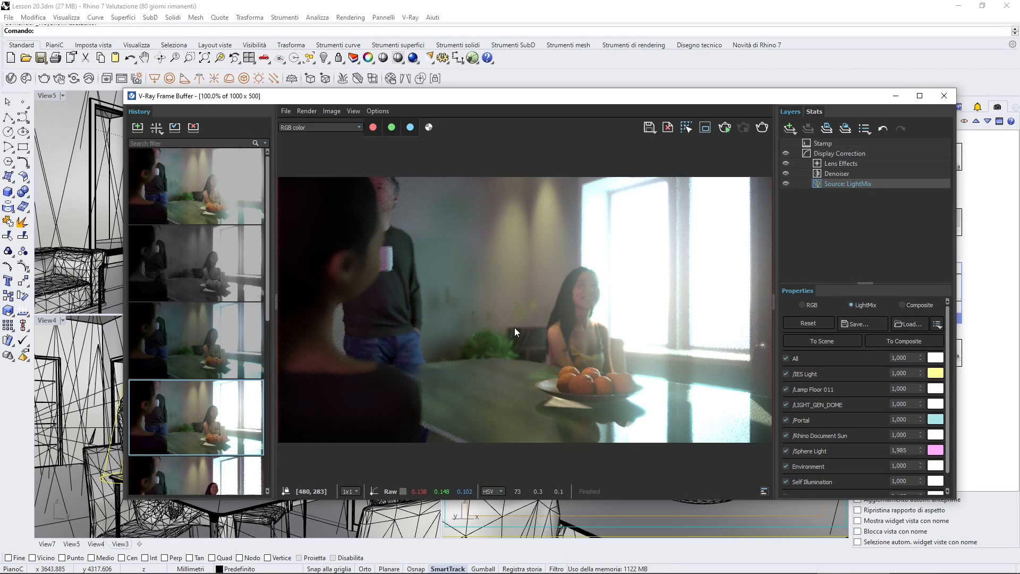
{"action": "mouse_move", "coordinate": [321, 160]}
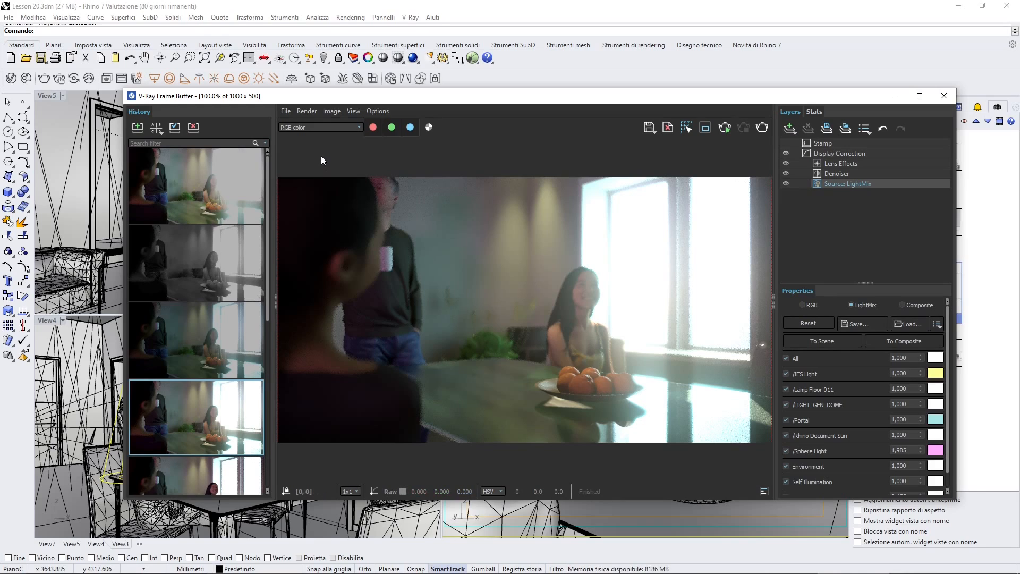
{"action": "mouse_move", "coordinate": [295, 139]}
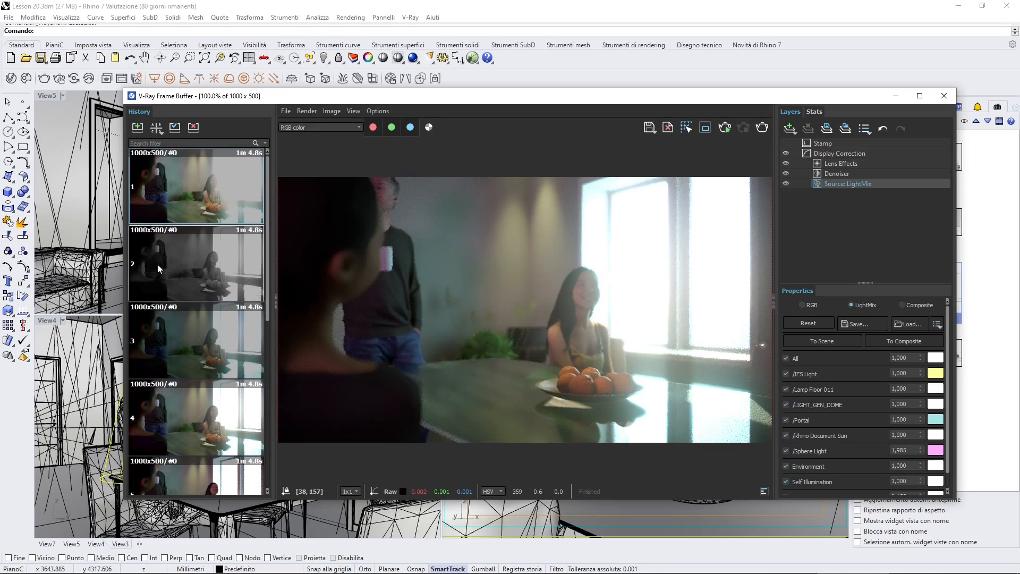
Load several earlier renders from the VFB History panel, including the first one
{"action": "scroll", "scroll_direction": "down", "scroll_amount": 3}
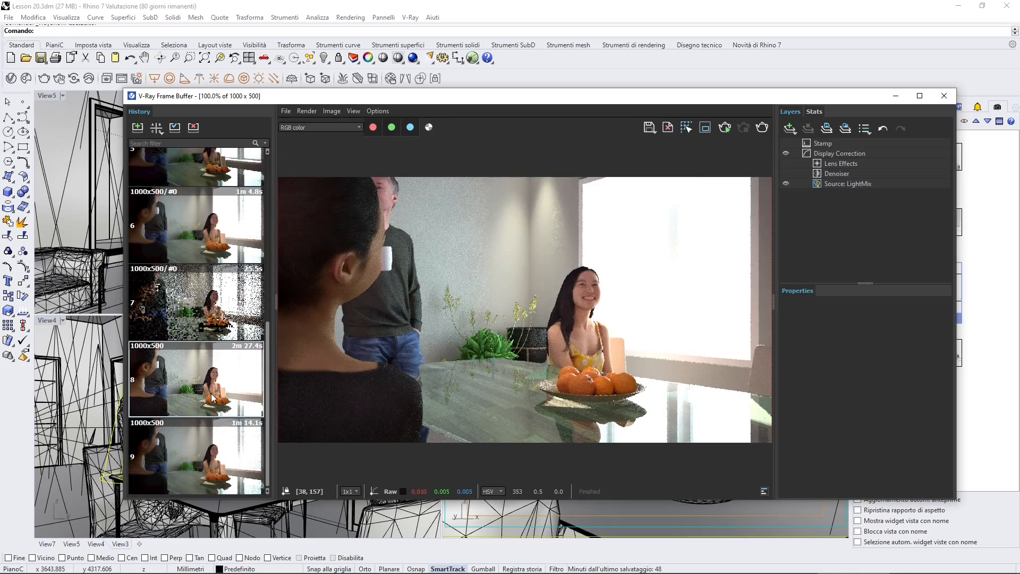
{"action": "left_click", "coordinate": [195, 224]}
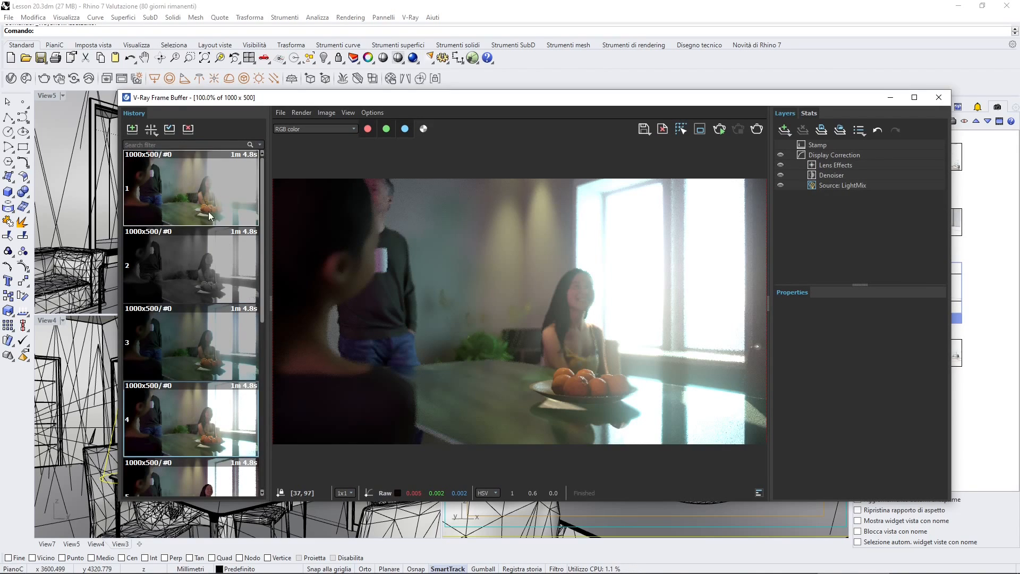
{"action": "left_click", "coordinate": [801, 155]}
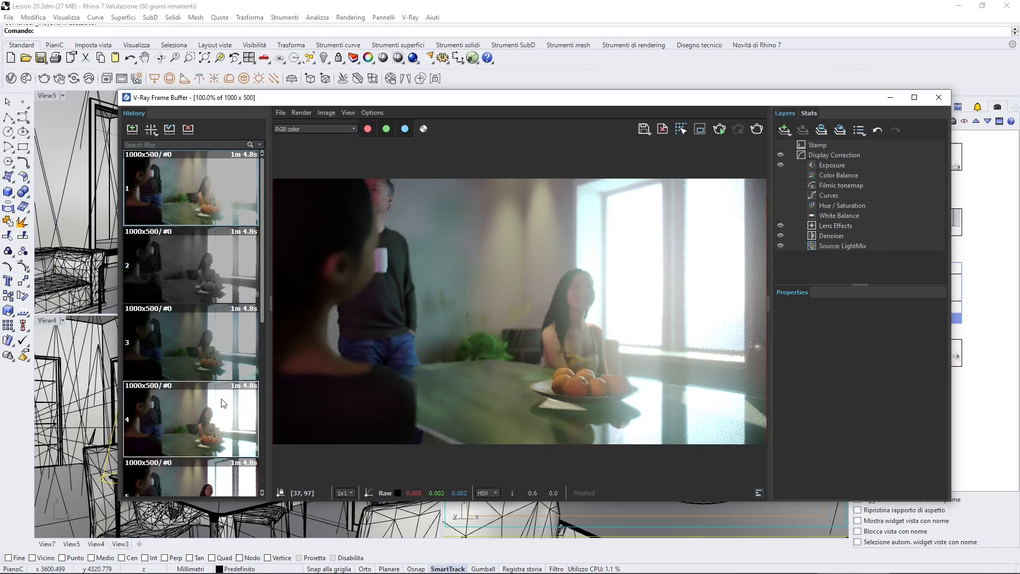
{"action": "left_click", "coordinate": [190, 418]}
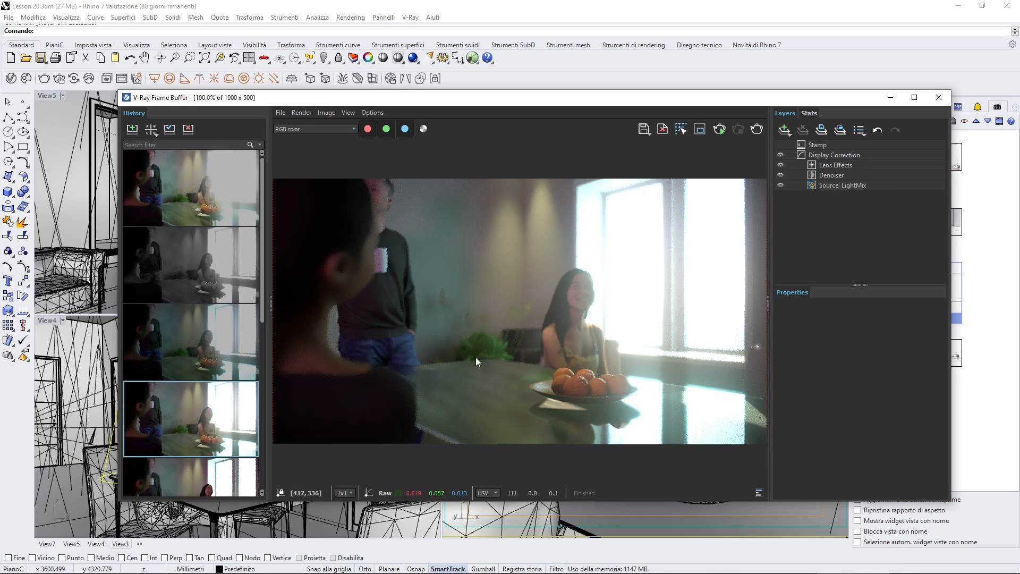
{"action": "mouse_move", "coordinate": [455, 331]}
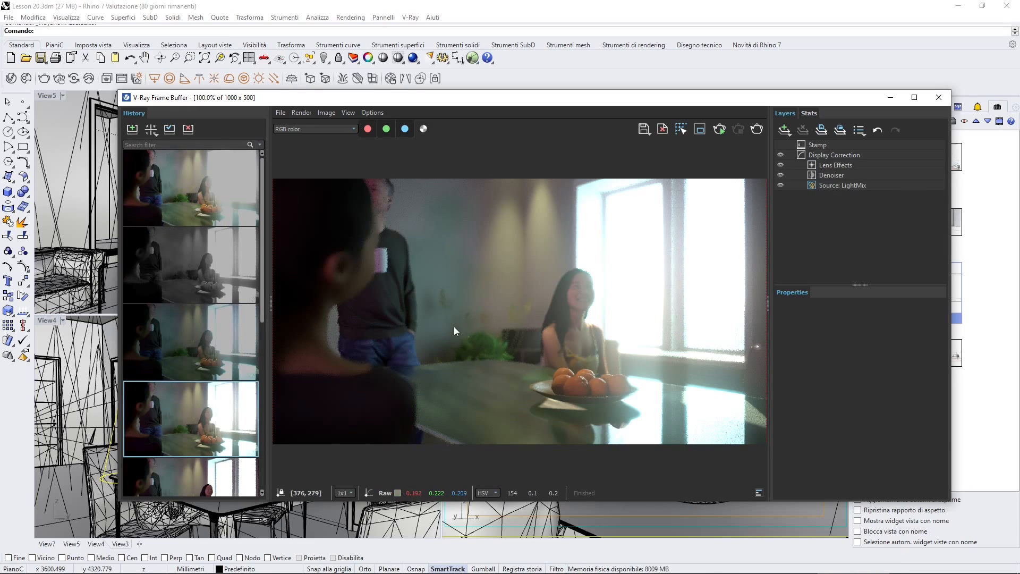
{"action": "mouse_move", "coordinate": [142, 134]}
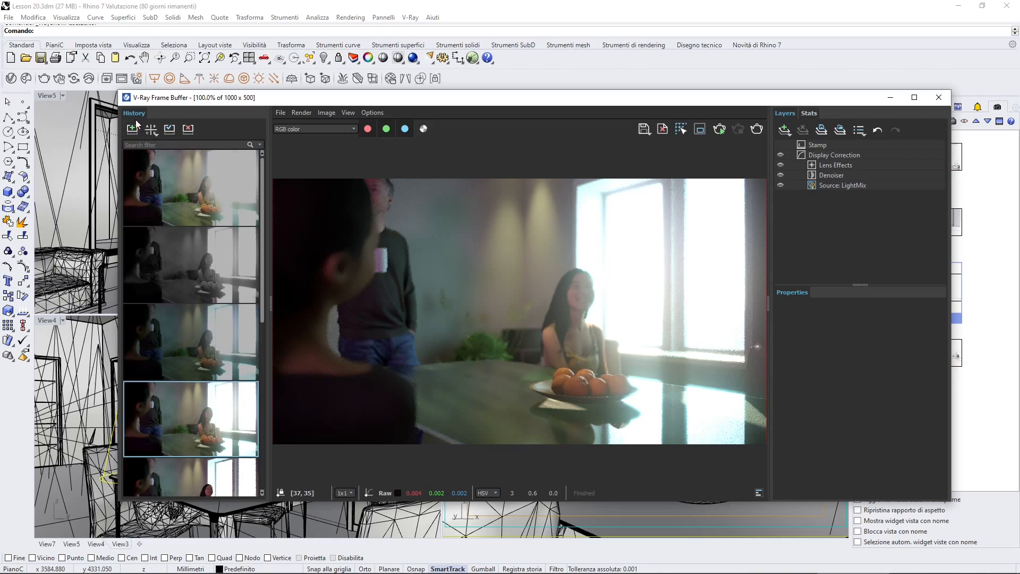
{"action": "mouse_move", "coordinate": [371, 113]}
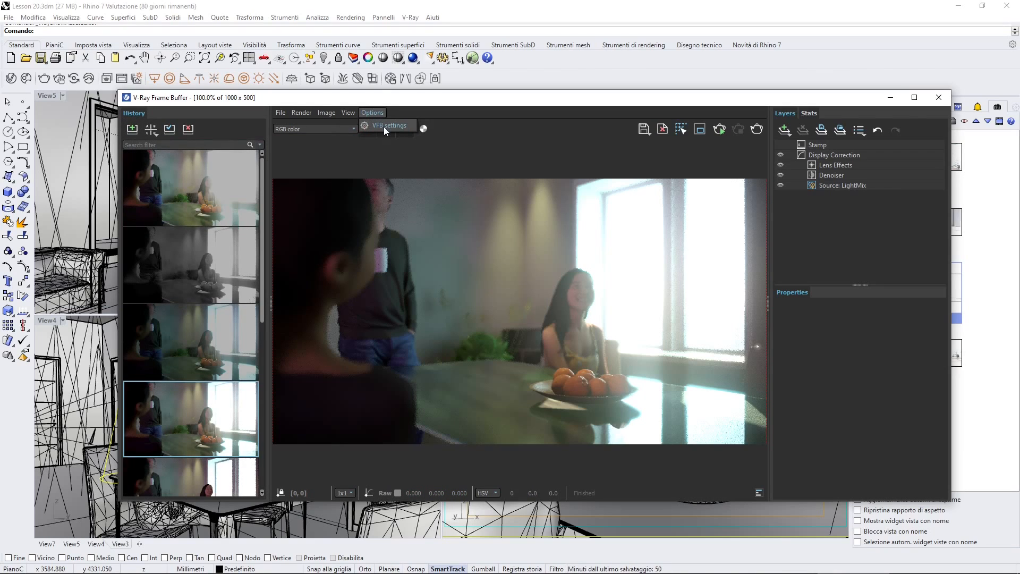
Open VFB settings, view the Layers and Shortcuts tabs, and scroll the hotkey list
{"action": "left_click", "coordinate": [388, 124]}
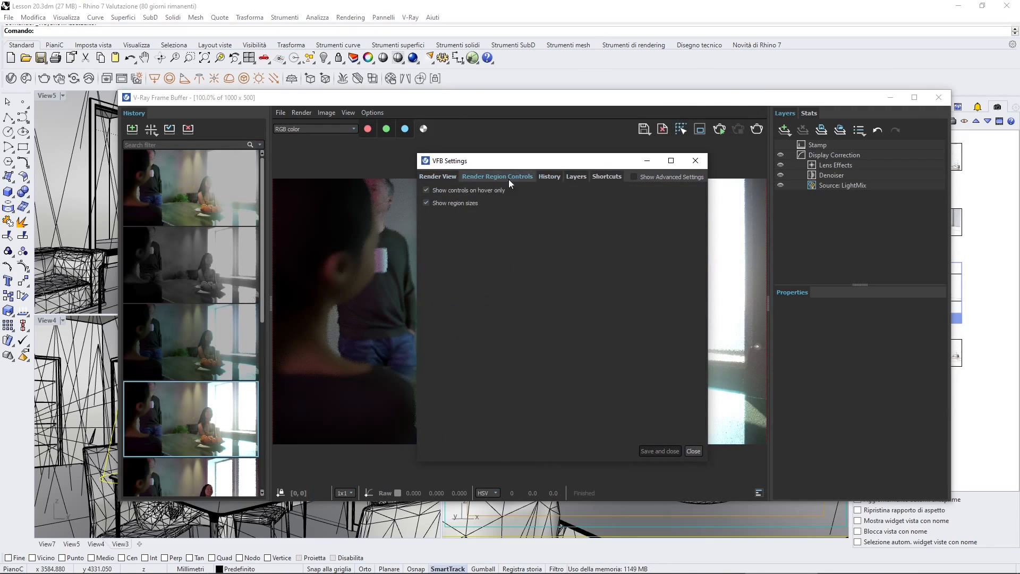
{"action": "left_click", "coordinate": [575, 176]}
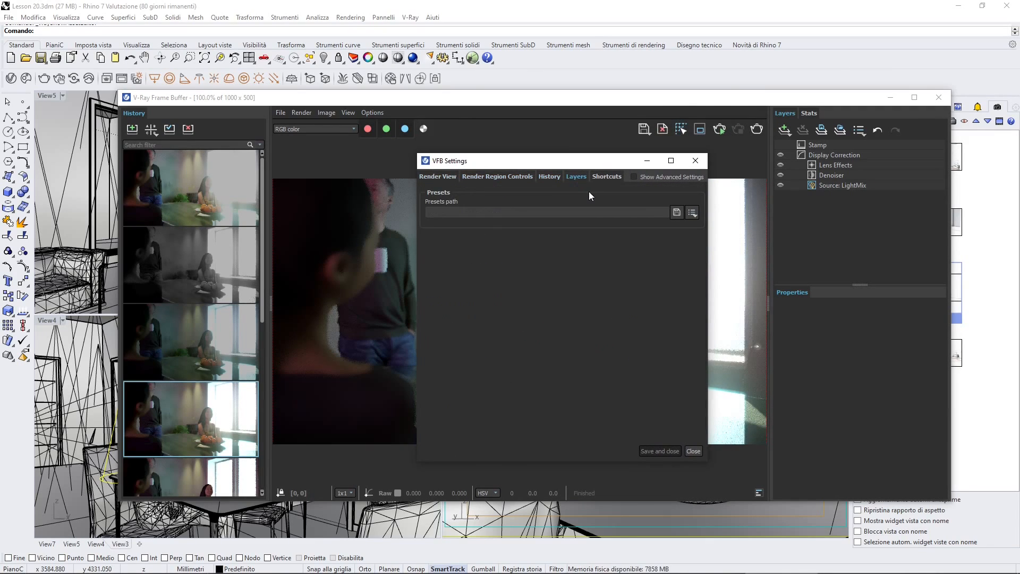
{"action": "left_click", "coordinate": [605, 177]}
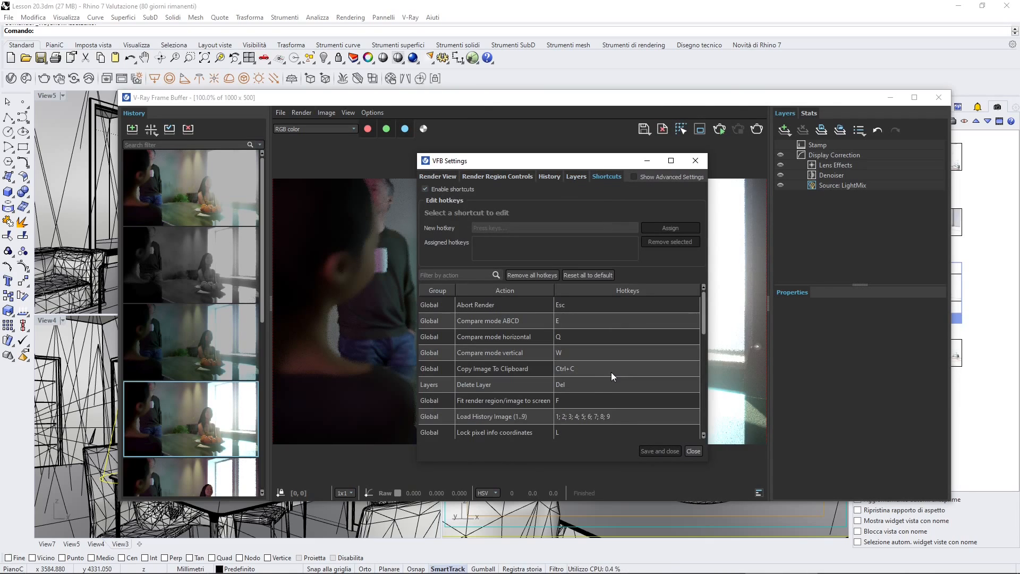
{"action": "scroll", "scroll_direction": "down", "scroll_amount": 3}
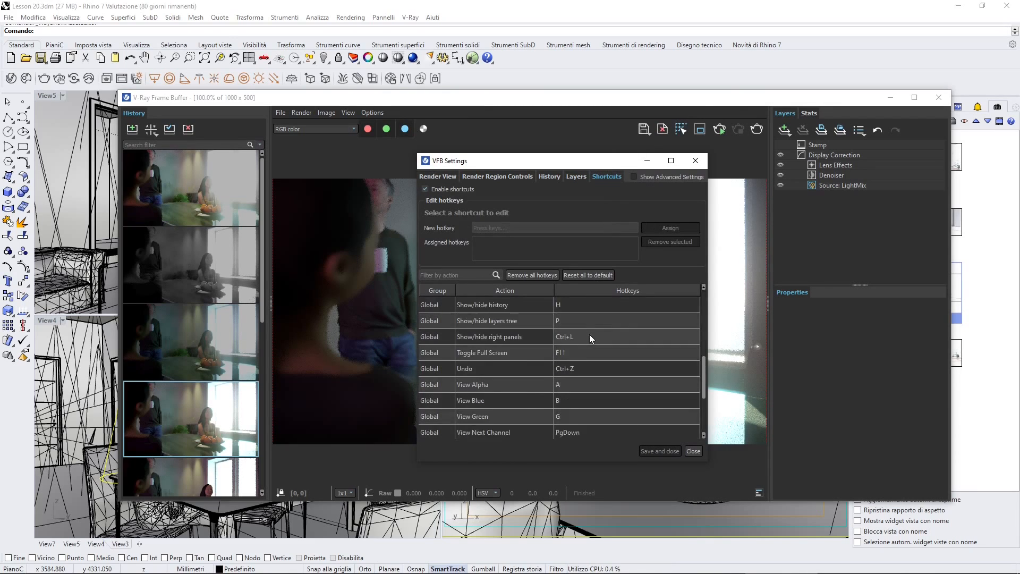
{"action": "scroll", "scroll_direction": "down", "scroll_amount": 3}
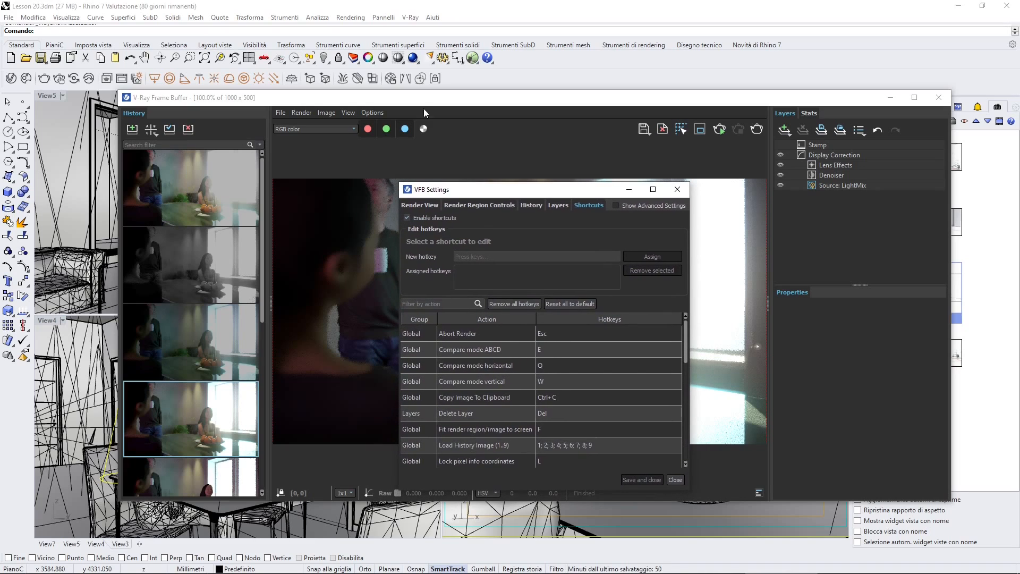
{"action": "left_click", "coordinate": [530, 149]}
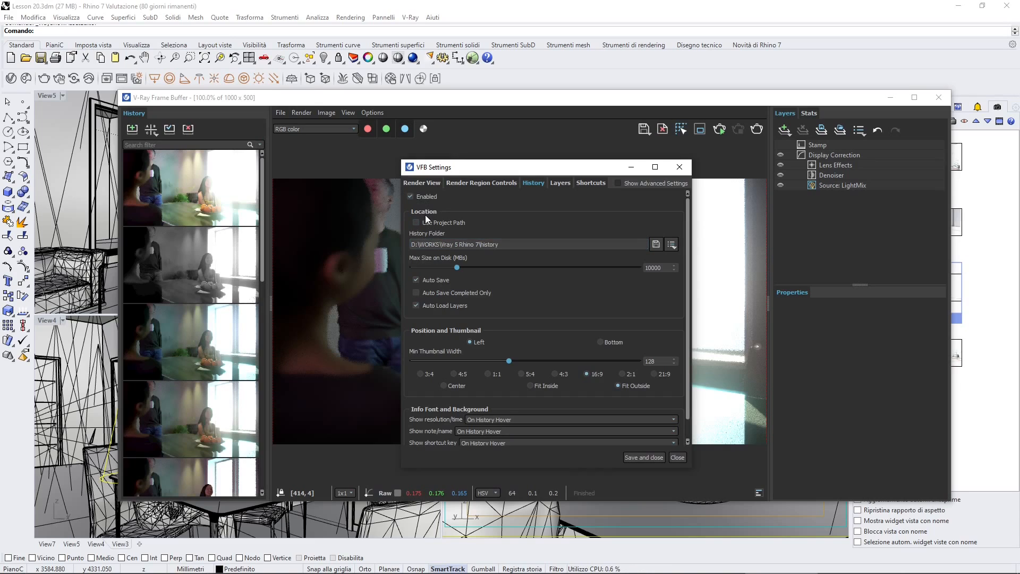
Turn off Use Project Path and pick the 'history' folder as the storage location
{"action": "left_click", "coordinate": [416, 222]}
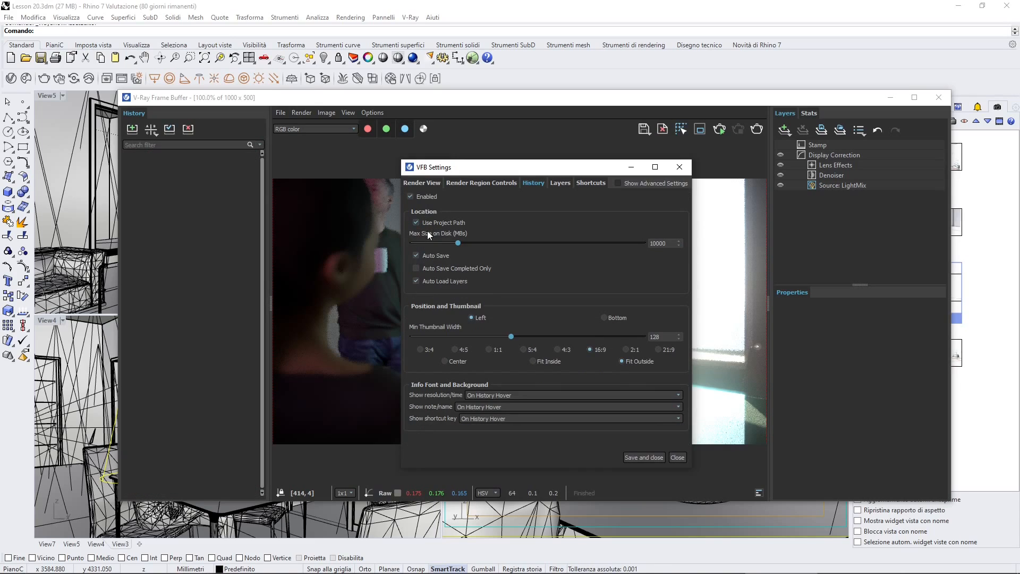
{"action": "mouse_move", "coordinate": [434, 229]}
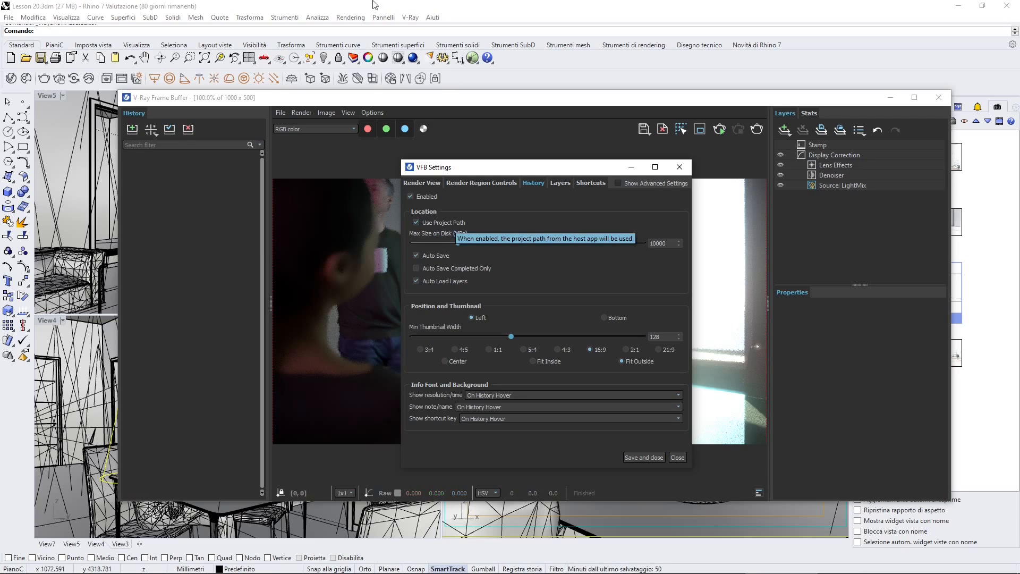
{"action": "left_click", "coordinate": [416, 223]}
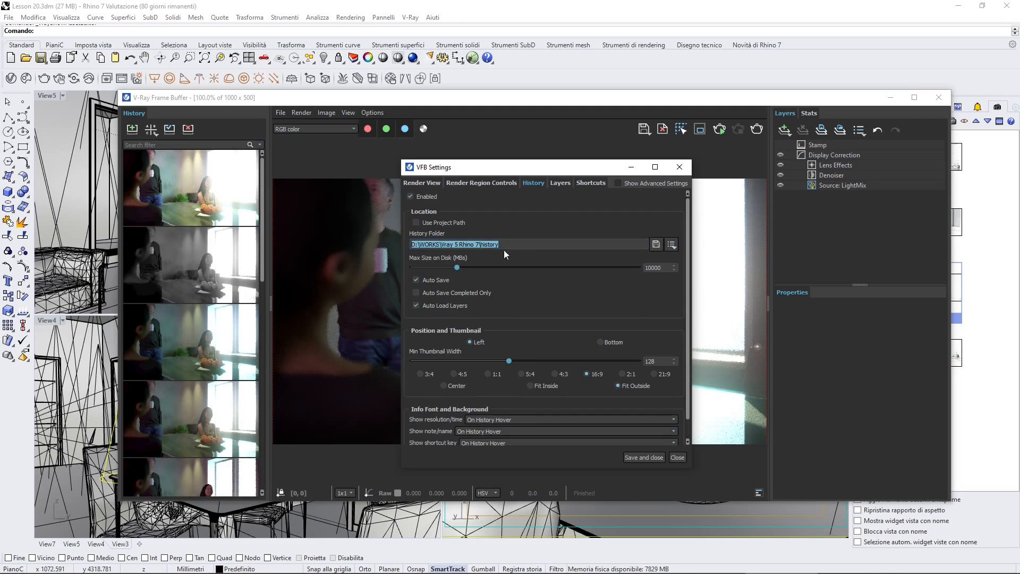
{"action": "left_click", "coordinate": [656, 244]}
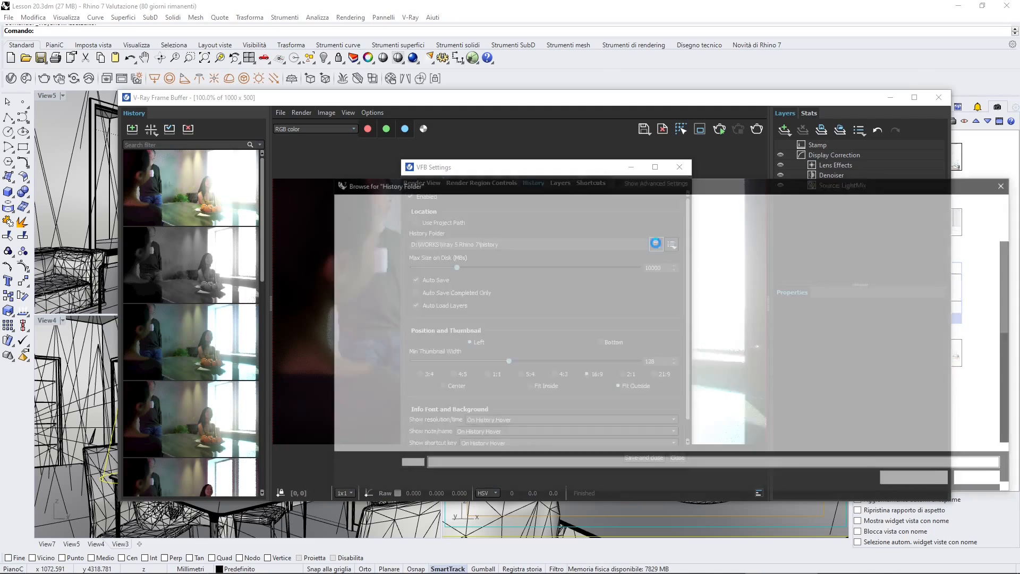
{"action": "left_click", "coordinate": [656, 243]}
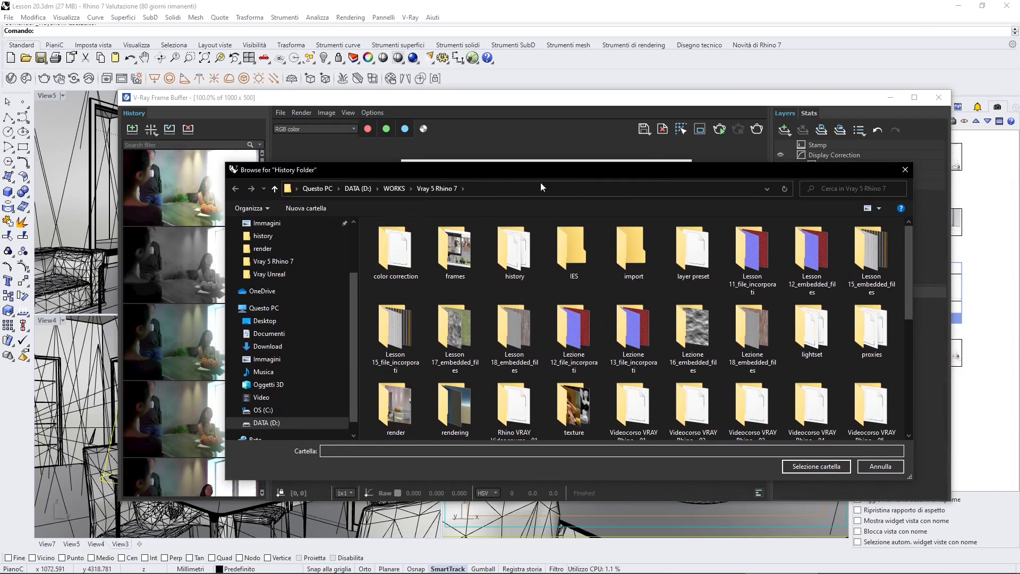
{"action": "double_click", "coordinate": [514, 243]}
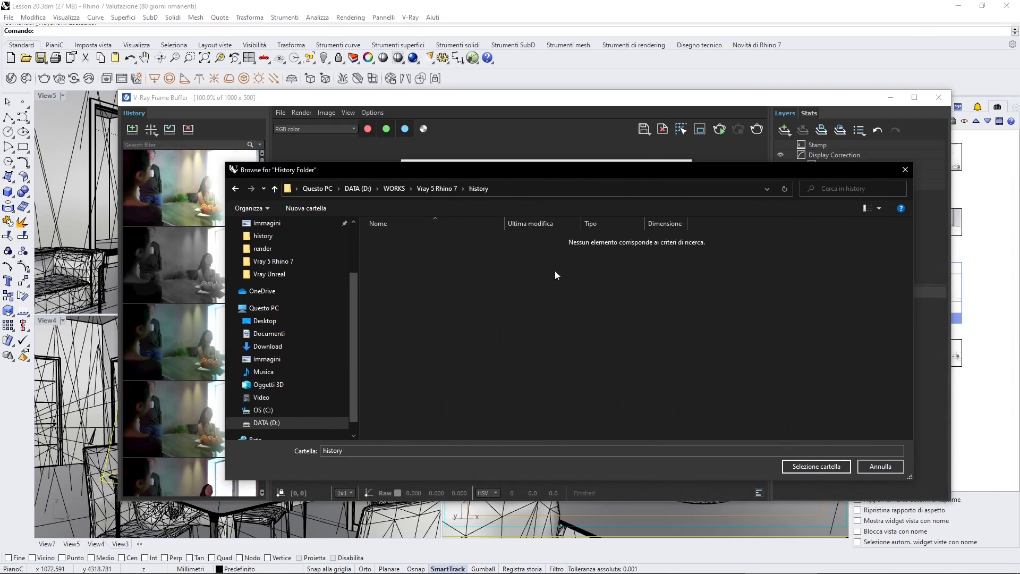
{"action": "left_click", "coordinate": [815, 466]}
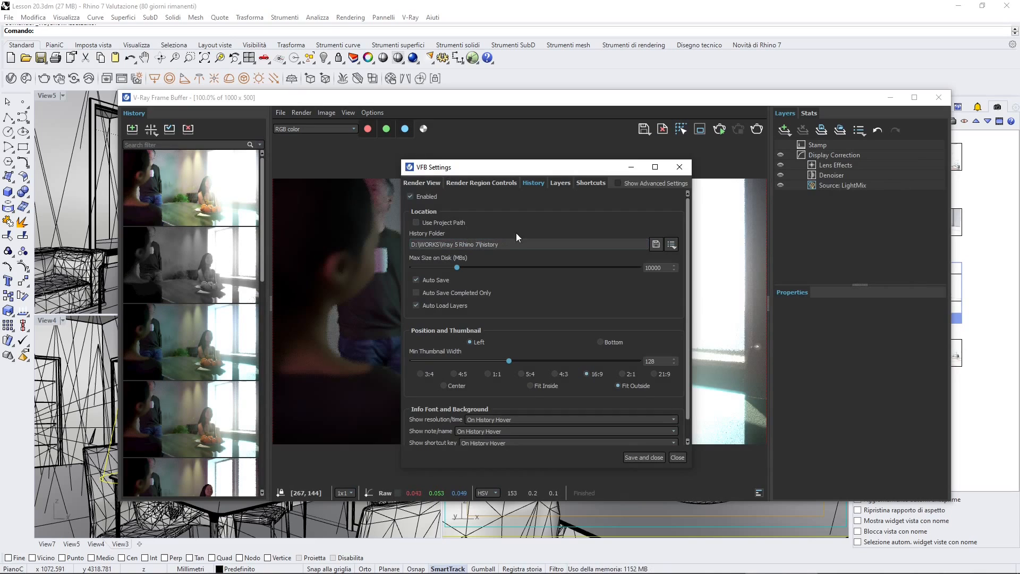
{"action": "double_click", "coordinate": [489, 244]}
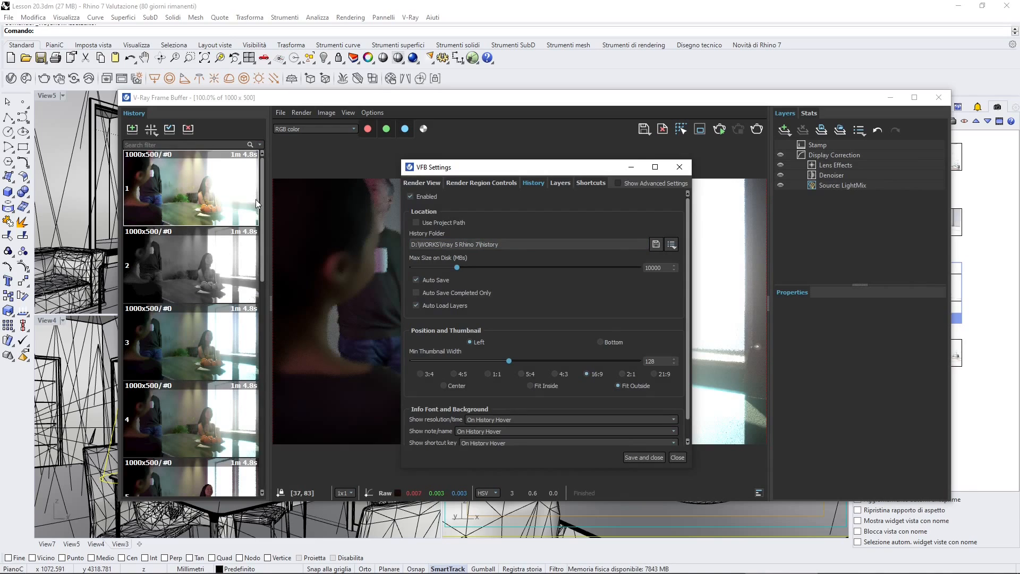
{"action": "mouse_move", "coordinate": [514, 256]}
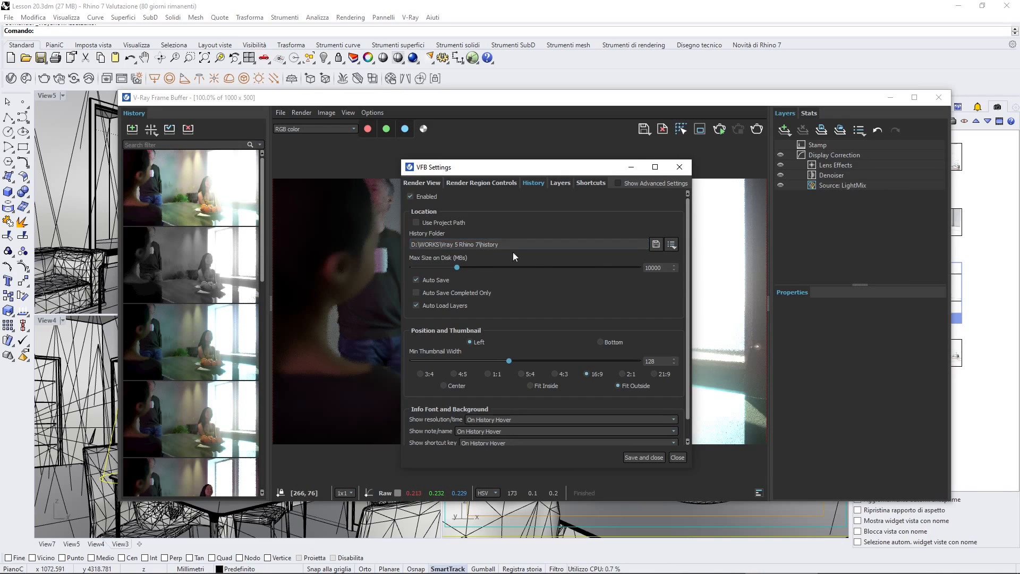
{"action": "left_click", "coordinate": [527, 244]}
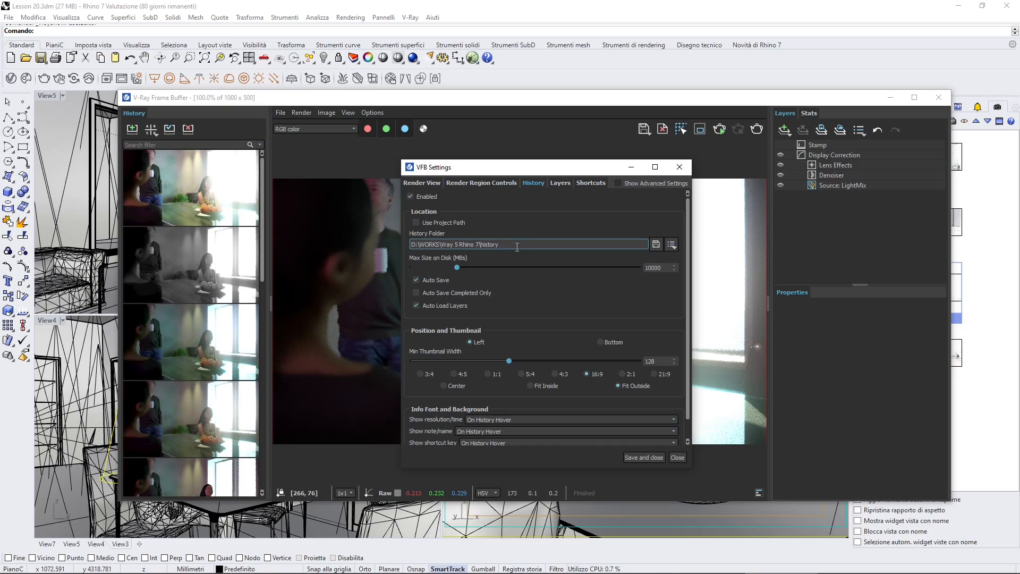
{"action": "mouse_move", "coordinate": [539, 124]}
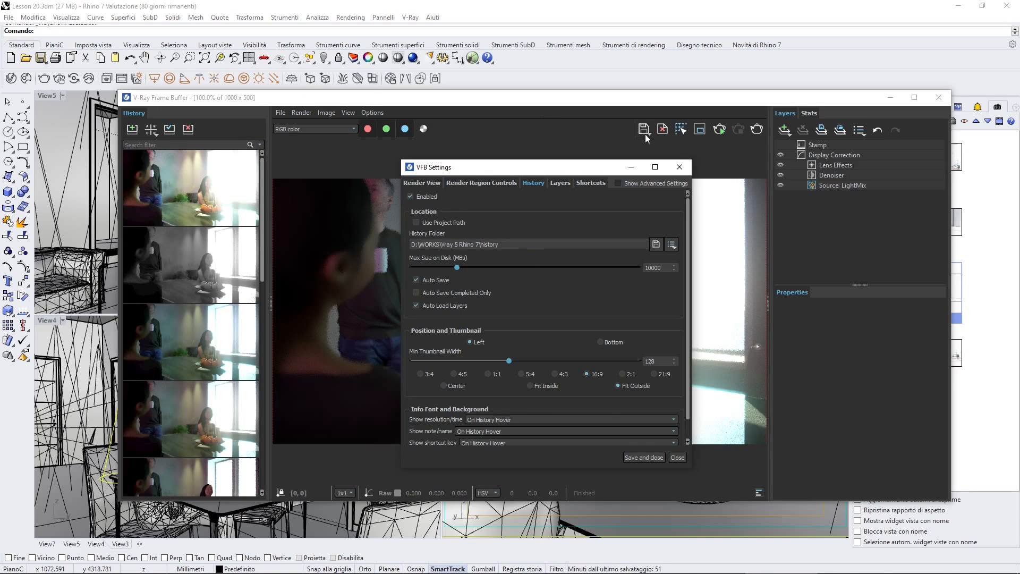
{"action": "mouse_move", "coordinate": [645, 135]}
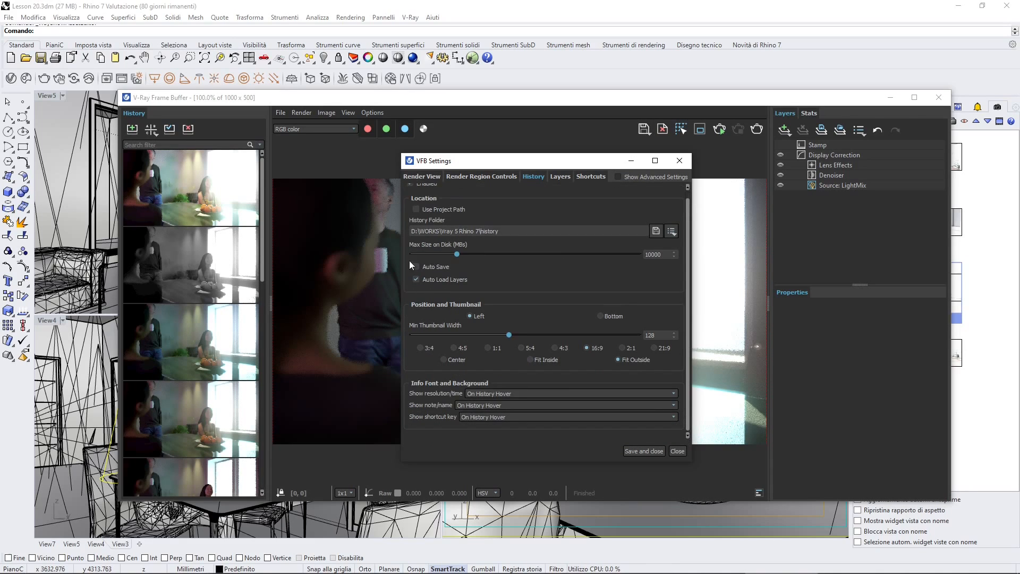
{"action": "left_click", "coordinate": [417, 267]}
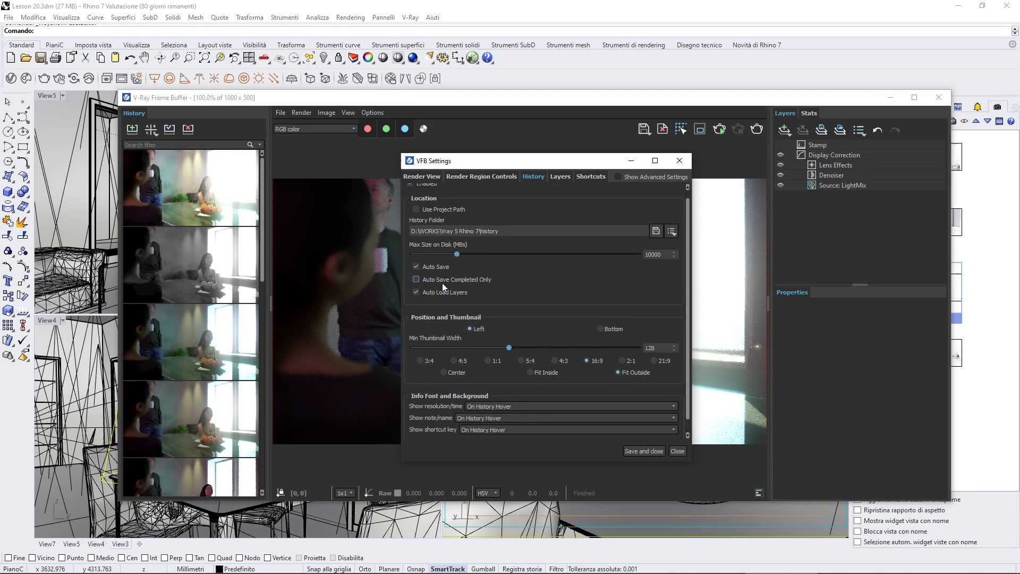
{"action": "left_click", "coordinate": [417, 279]}
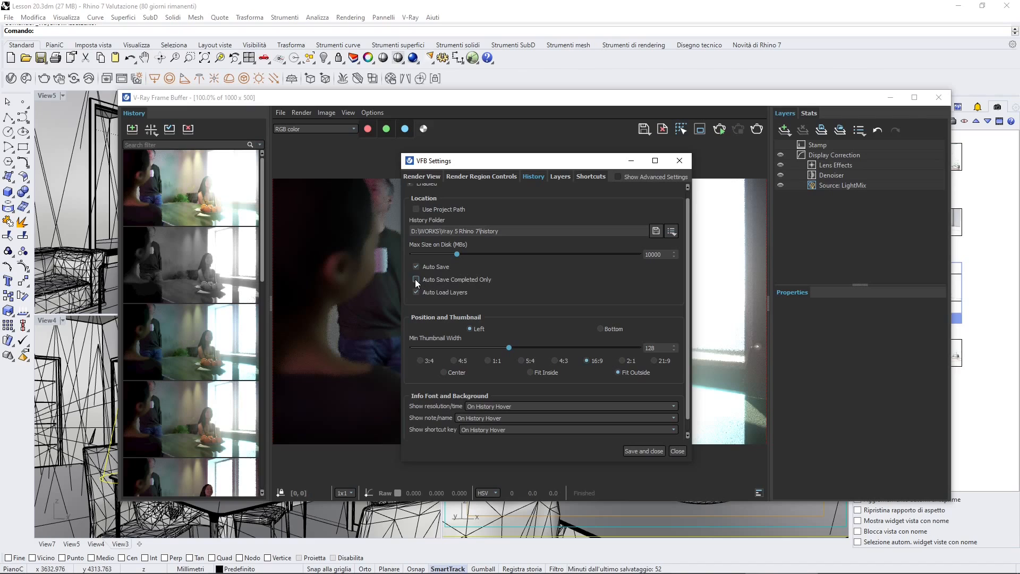
{"action": "mouse_move", "coordinate": [455, 279]}
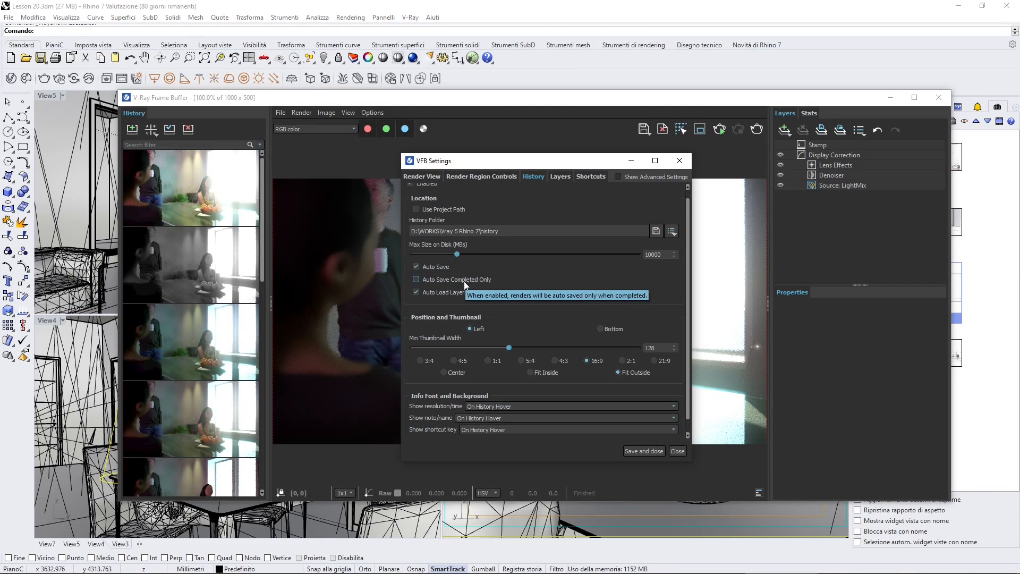
{"action": "mouse_move", "coordinate": [465, 289]}
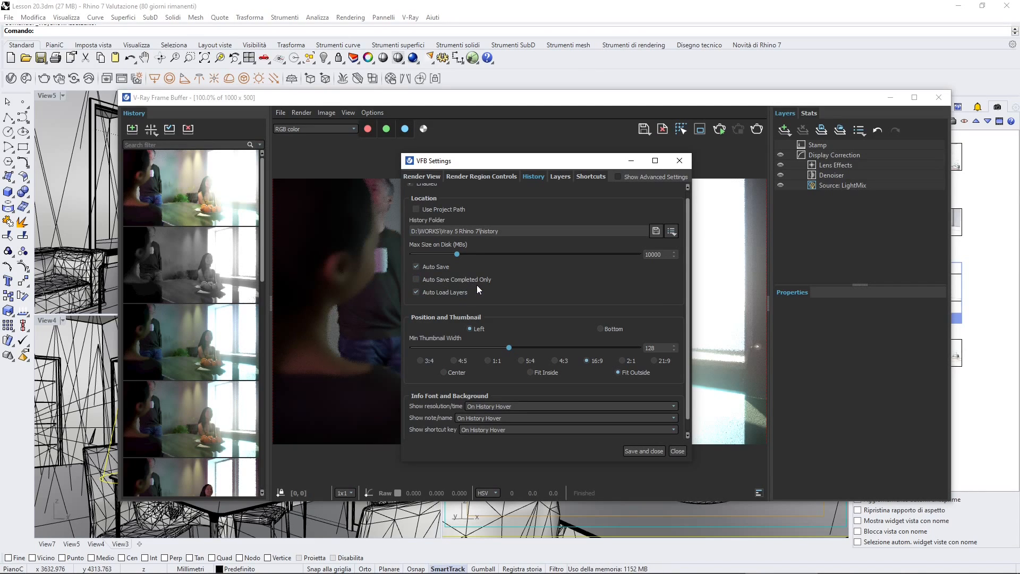
{"action": "mouse_move", "coordinate": [416, 278]}
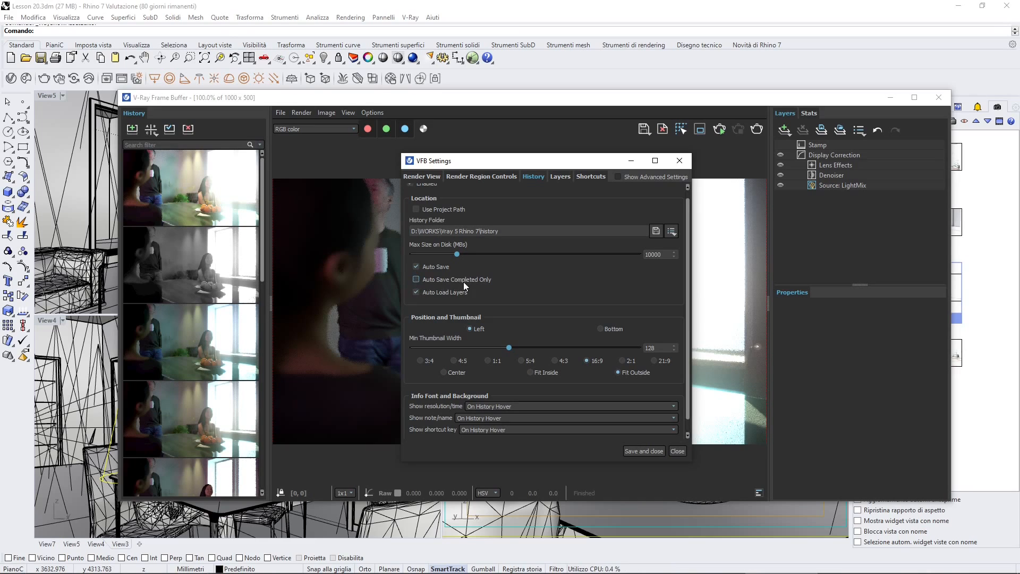
{"action": "mouse_move", "coordinate": [189, 328]}
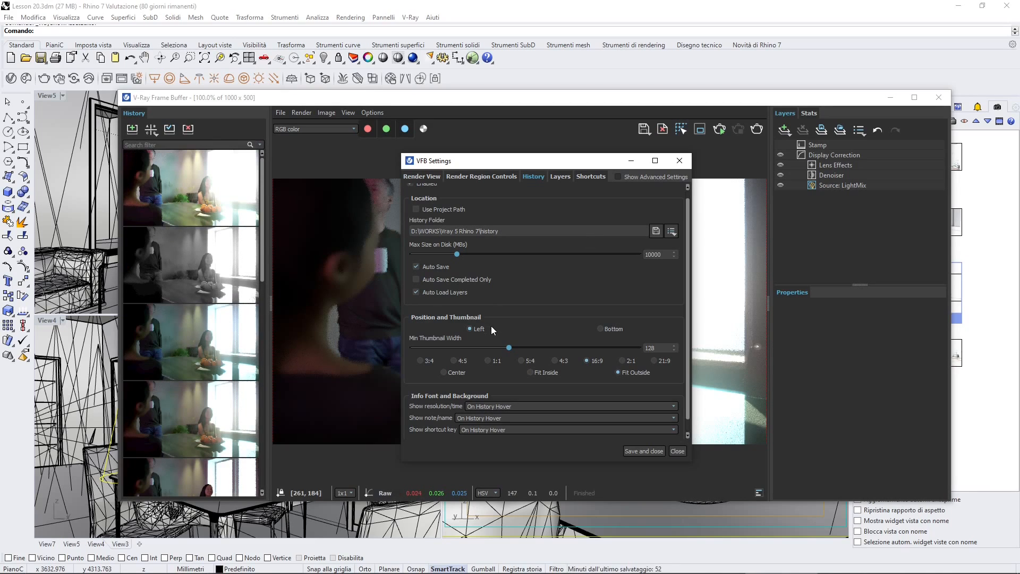
{"action": "mouse_move", "coordinate": [473, 348]}
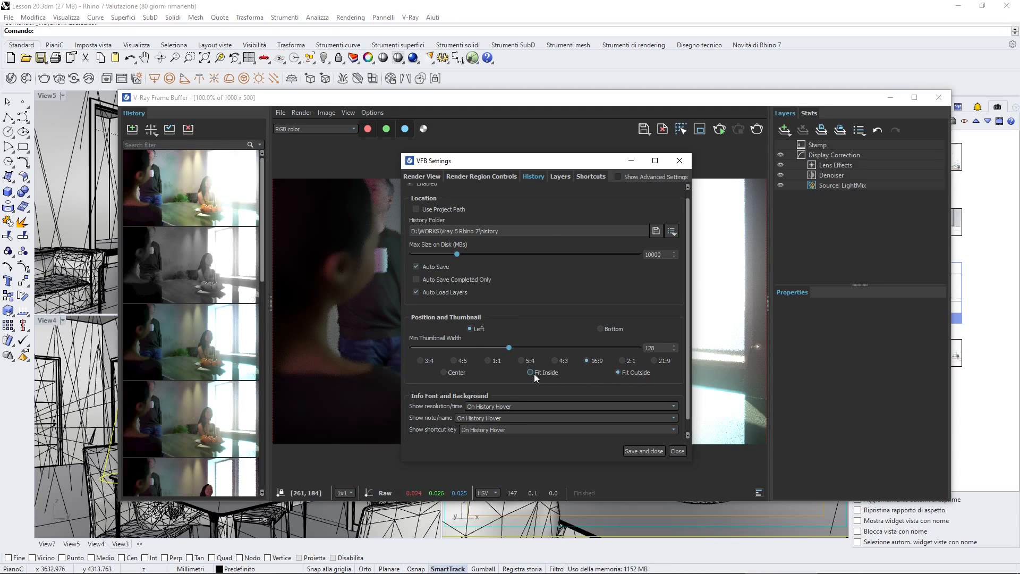
Save and close the VFB settings, then scroll down the History panel
{"action": "left_click", "coordinate": [676, 451]}
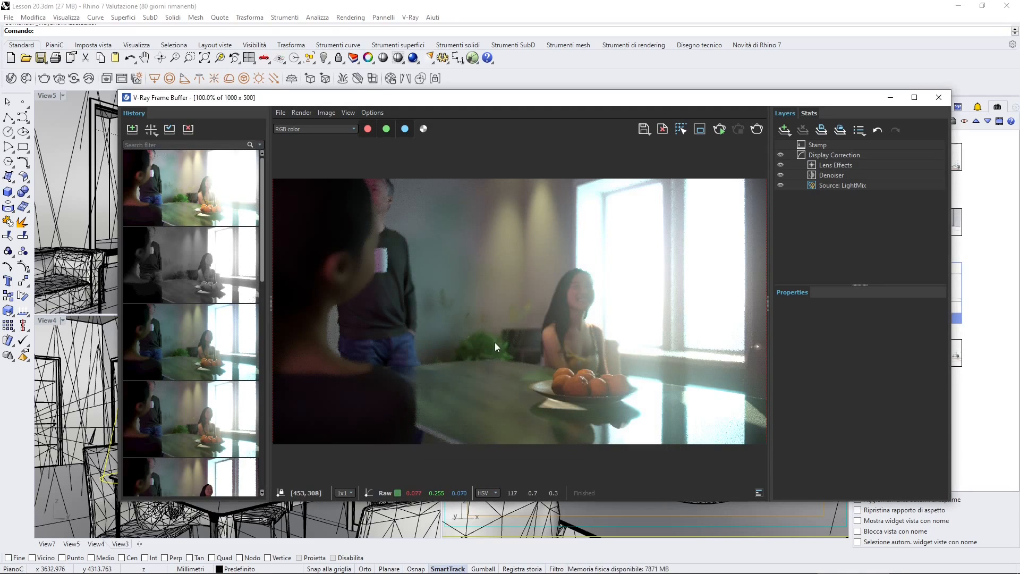
{"action": "mouse_move", "coordinate": [172, 141]}
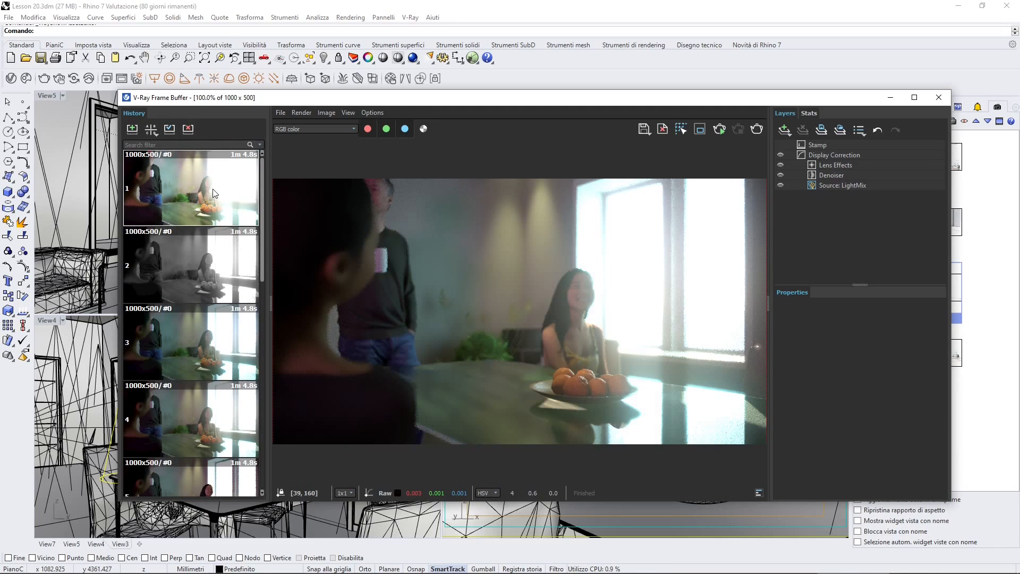
{"action": "scroll", "scroll_direction": "down", "scroll_amount": 3}
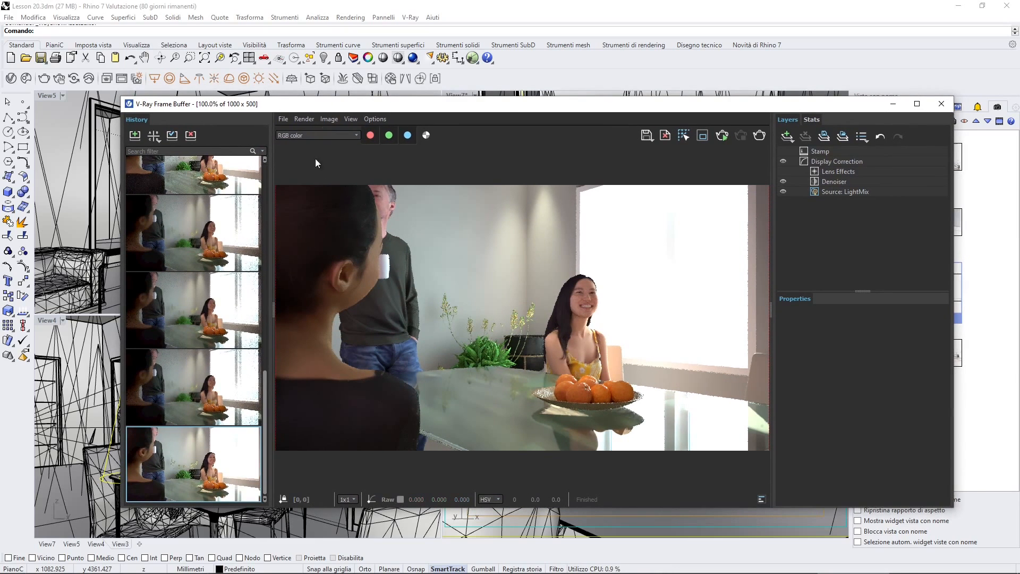
Step the frame buffer through Portal, noiseLevel, worldPositions and reflectionFilter channels, then back to effectsResult
{"action": "left_click", "coordinate": [318, 134]}
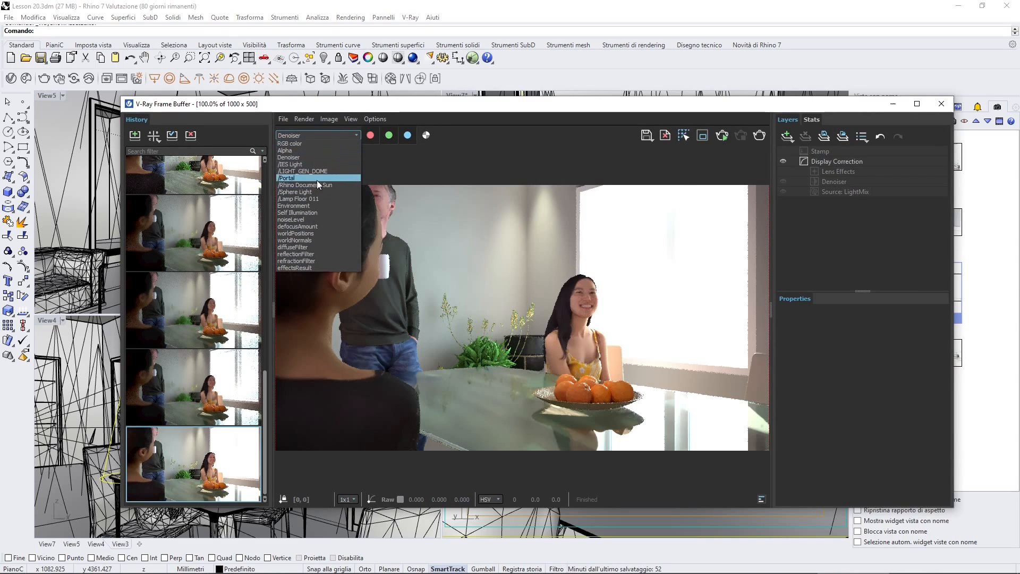
{"action": "left_click", "coordinate": [287, 177]}
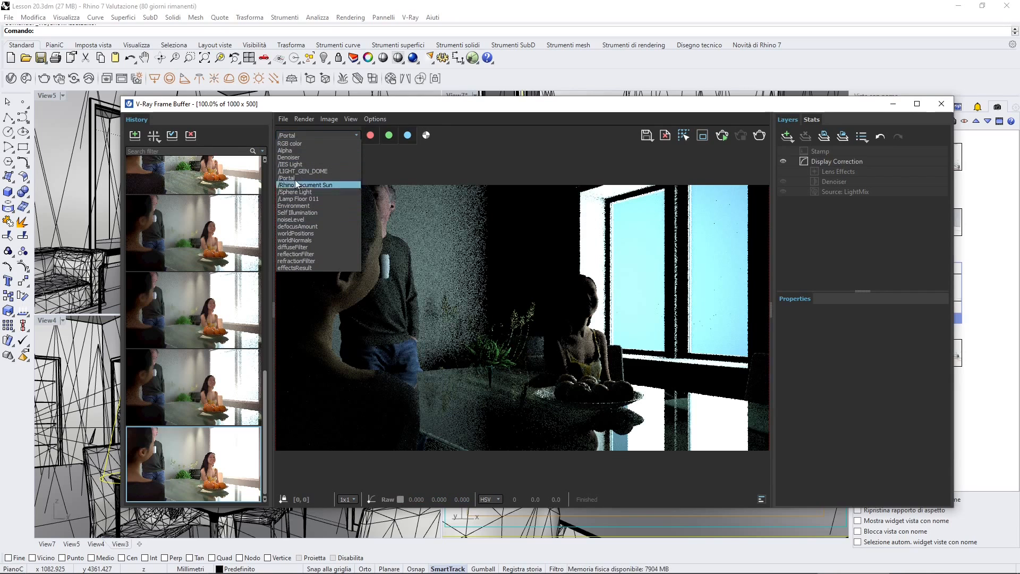
{"action": "left_click", "coordinate": [290, 220]}
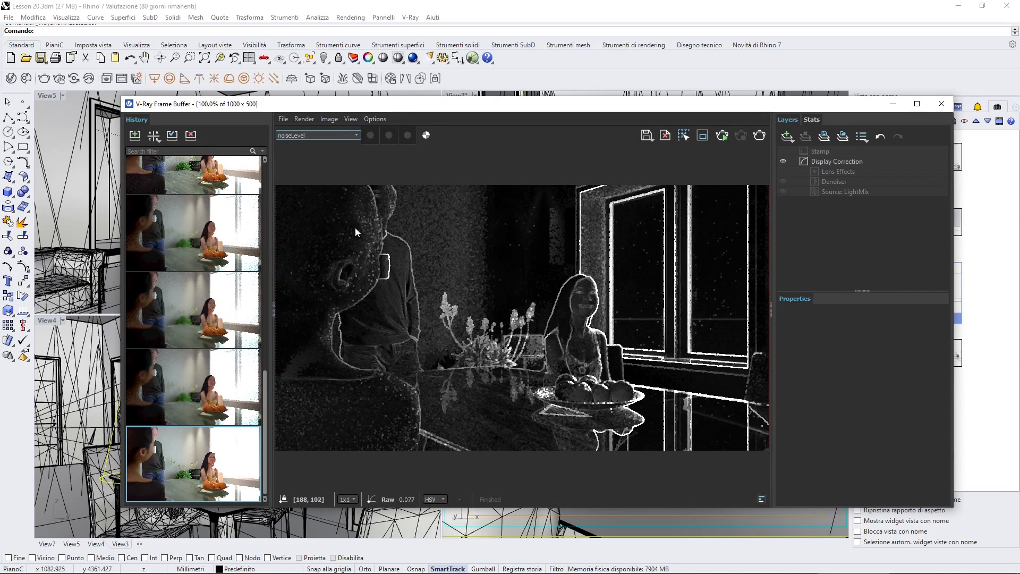
{"action": "mouse_move", "coordinate": [356, 300]}
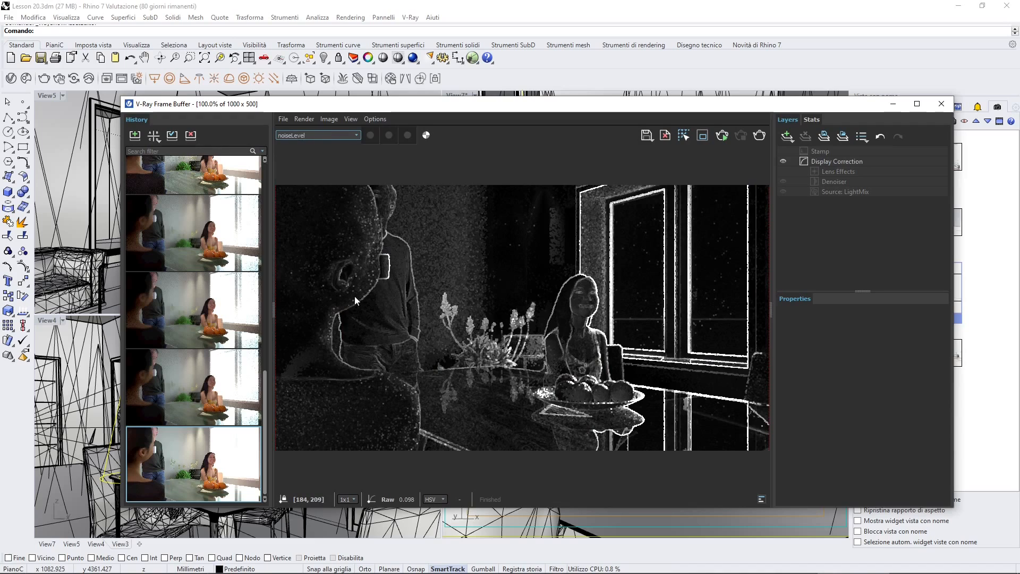
{"action": "mouse_move", "coordinate": [429, 271]}
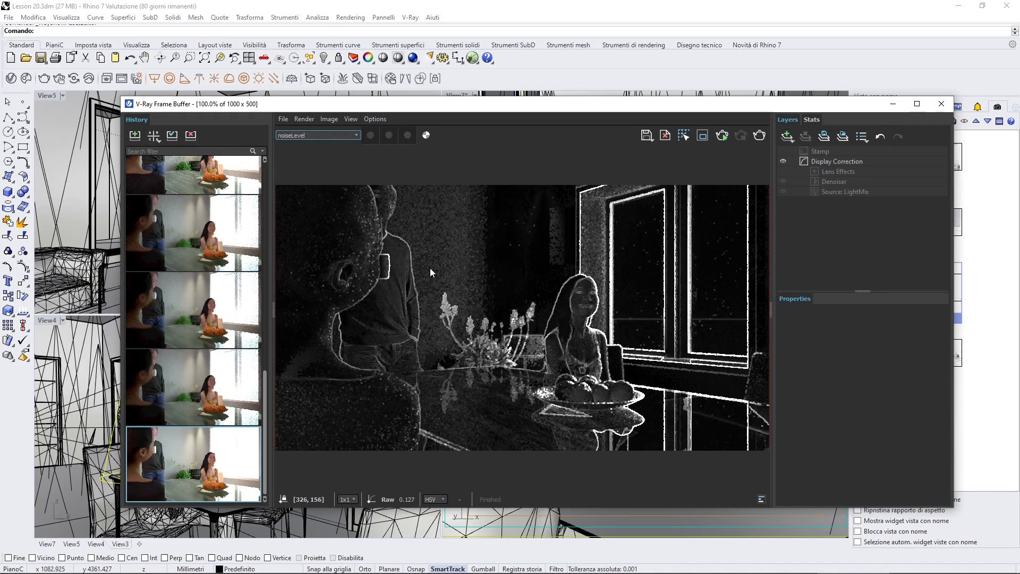
{"action": "mouse_move", "coordinate": [615, 292]}
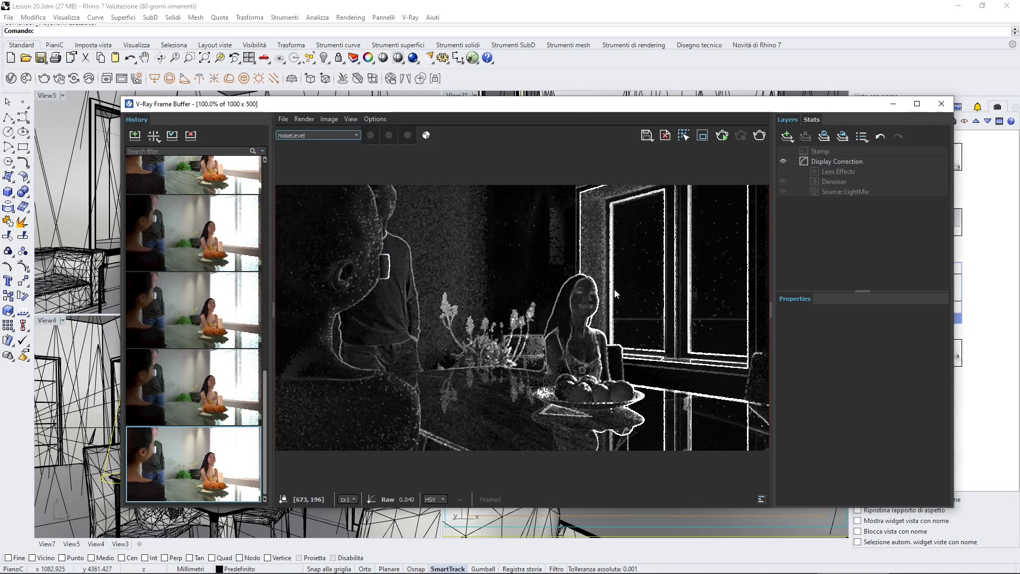
{"action": "mouse_move", "coordinate": [404, 280]}
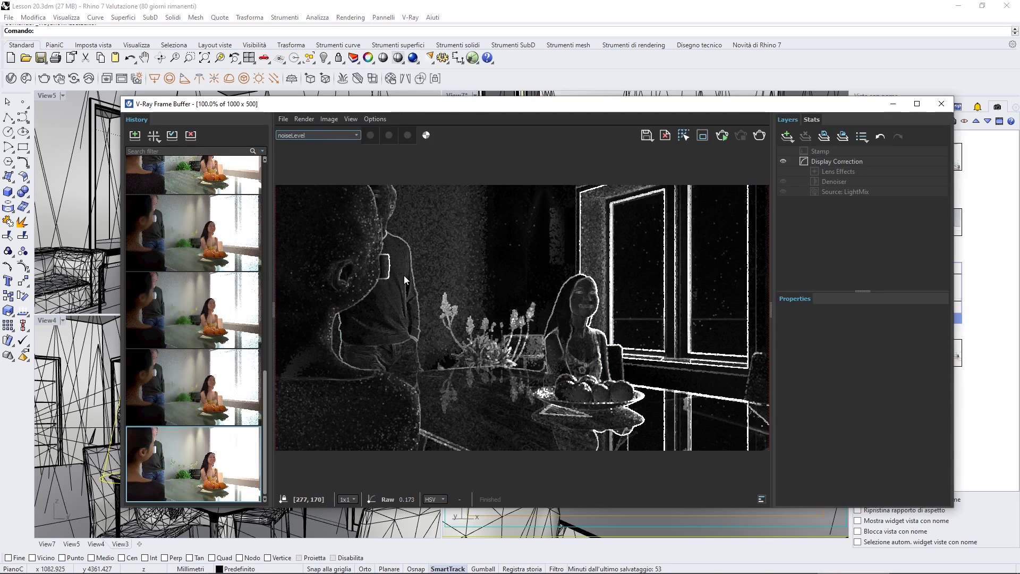
{"action": "mouse_move", "coordinate": [442, 223]}
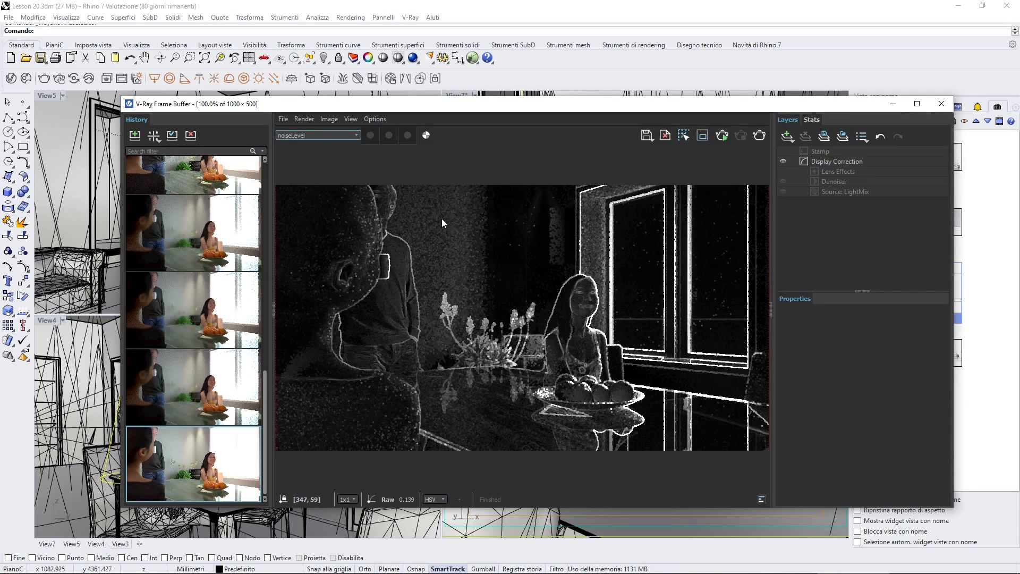
{"action": "left_click", "coordinate": [356, 135]}
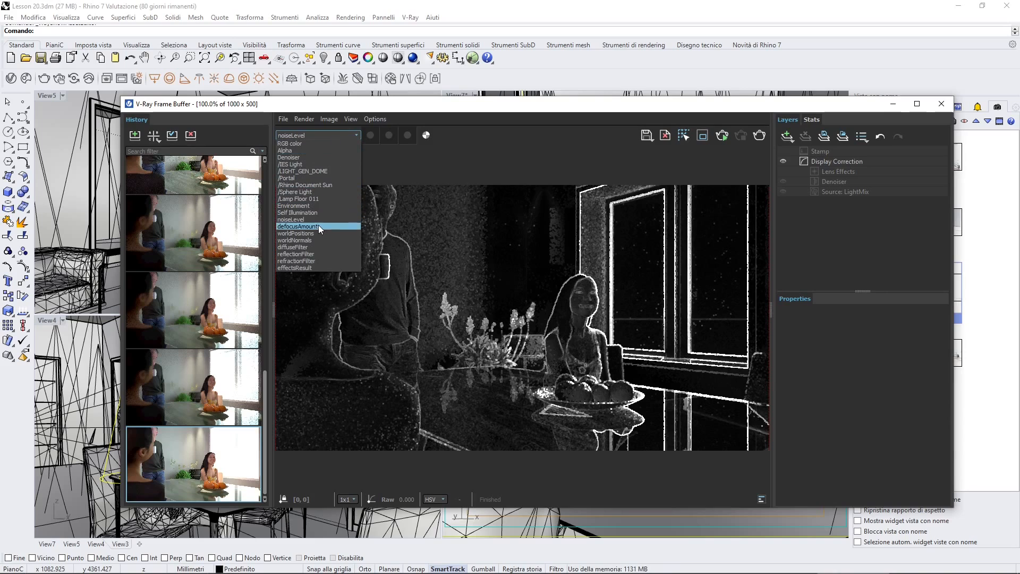
{"action": "left_click", "coordinate": [295, 233]}
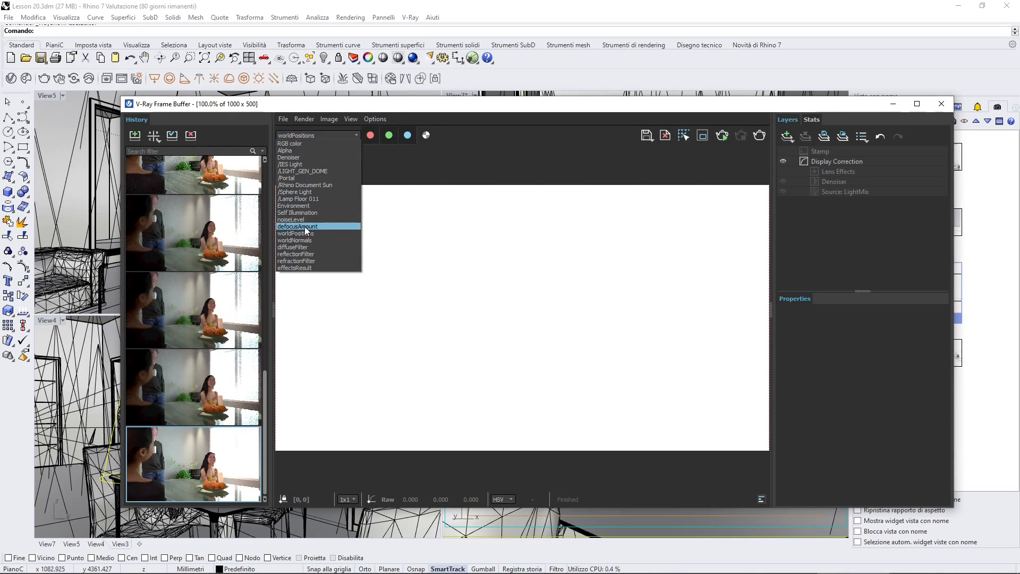
{"action": "left_click", "coordinate": [295, 254]}
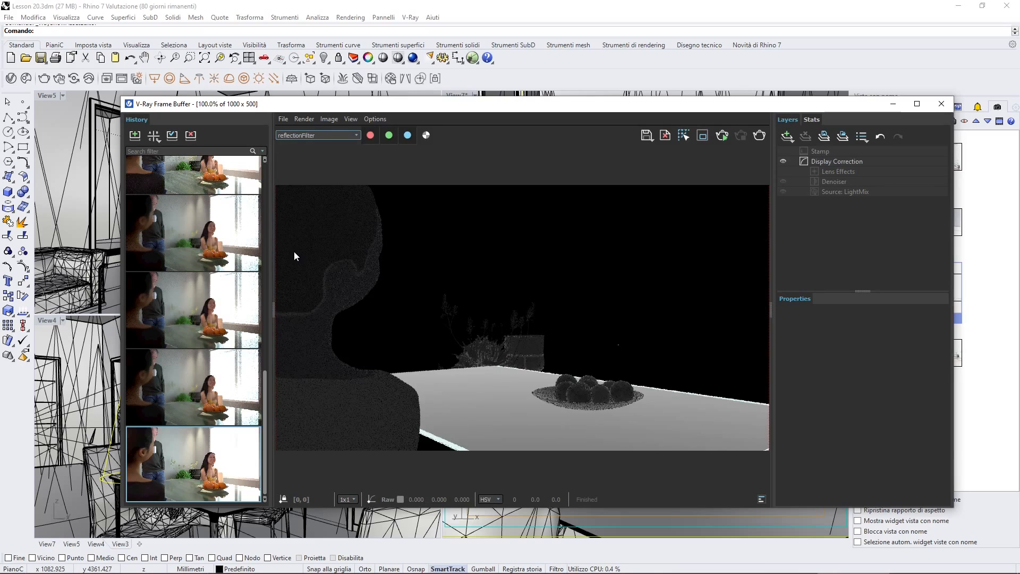
{"action": "mouse_move", "coordinate": [345, 204]}
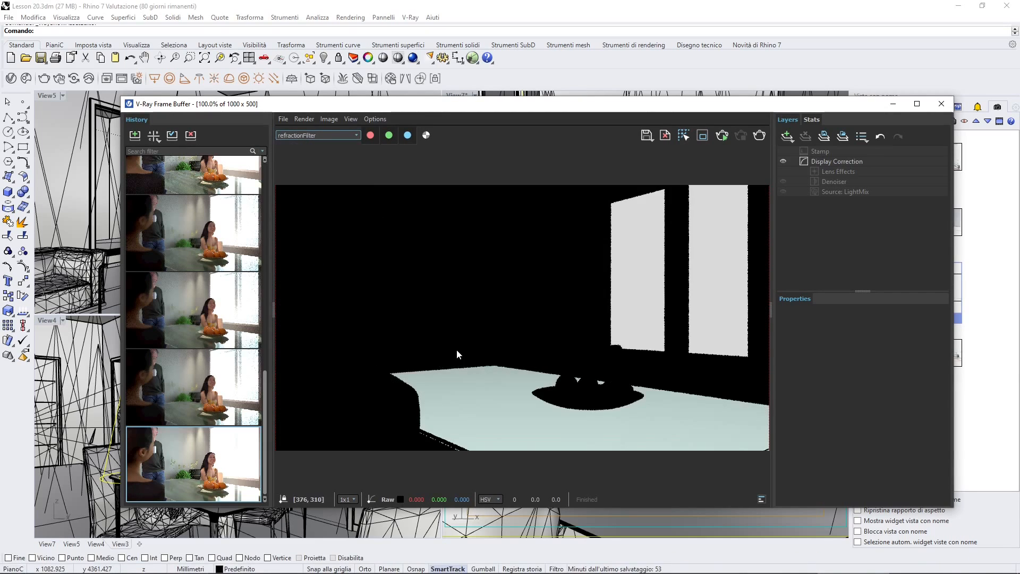
{"action": "left_click", "coordinate": [318, 136]}
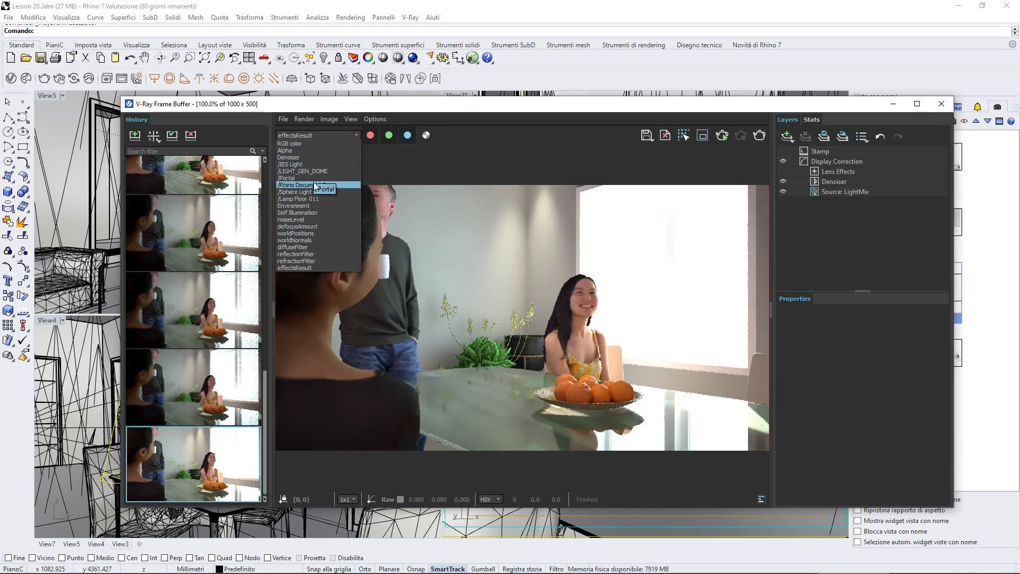
{"action": "mouse_move", "coordinate": [319, 240]}
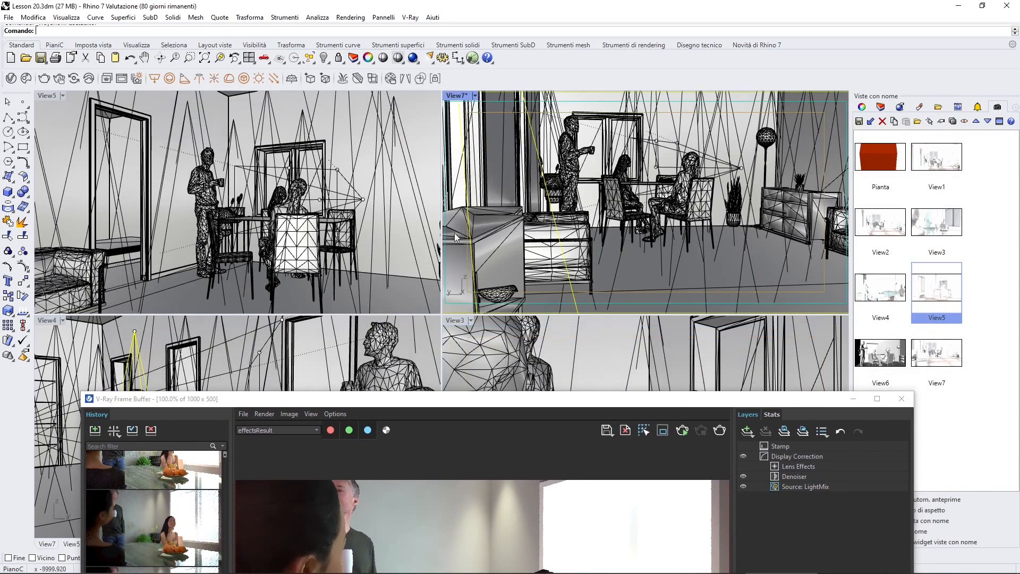
Maximize and restore the frame buffer window, then scroll through the History render thumbnails
{"action": "left_click", "coordinate": [877, 398]}
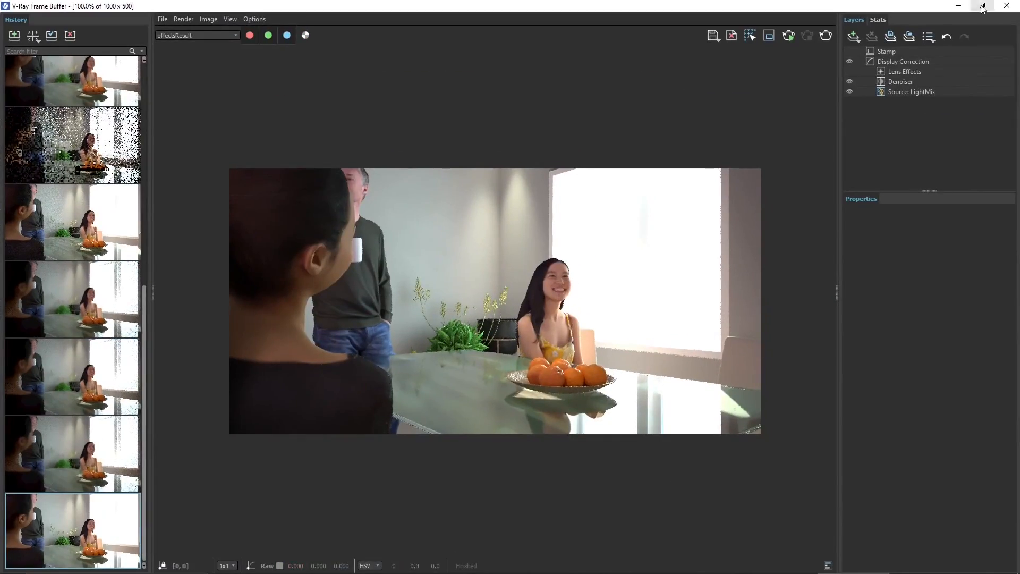
{"action": "left_click", "coordinate": [985, 6]}
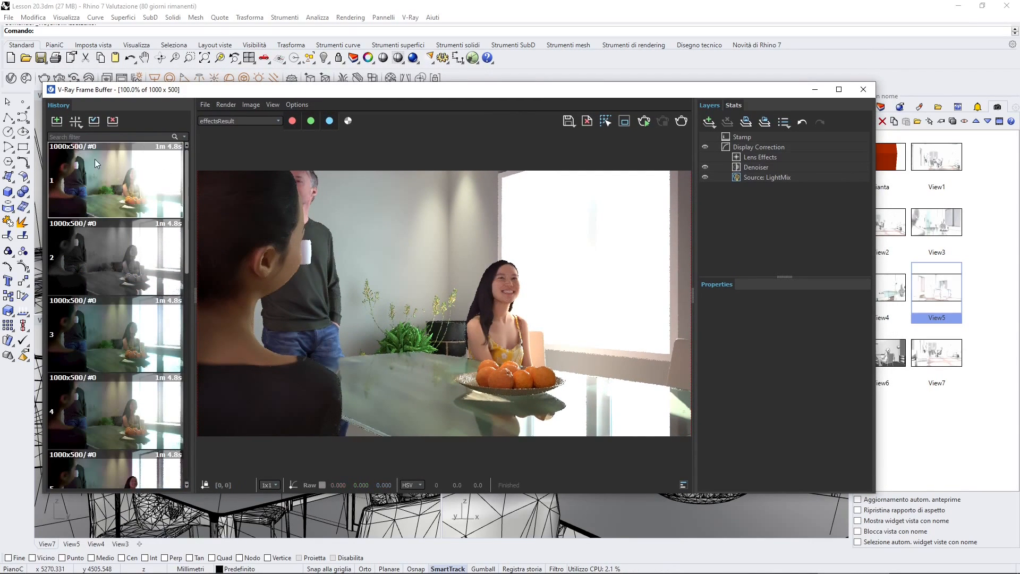
{"action": "scroll", "scroll_direction": "down", "scroll_amount": 3}
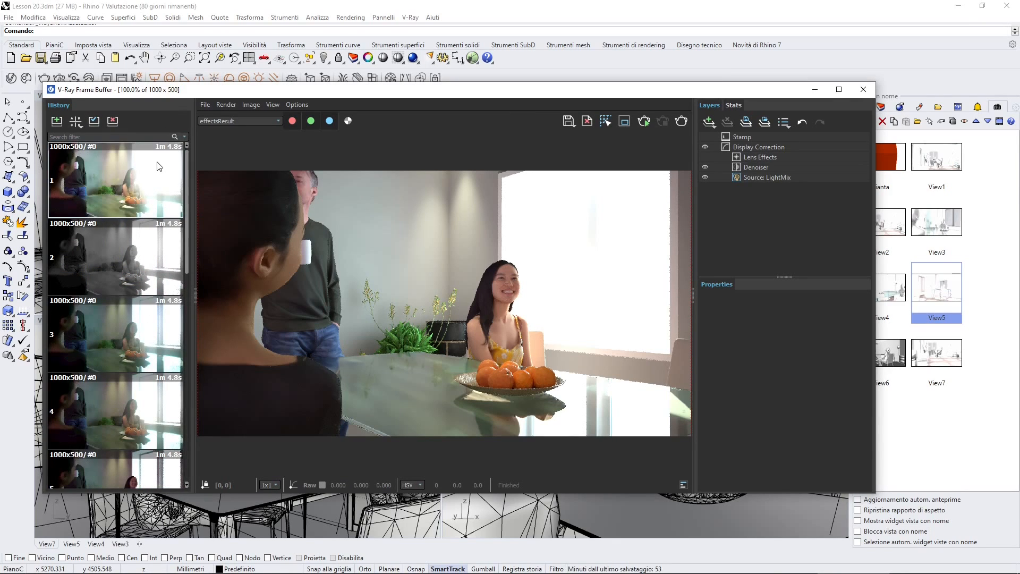
{"action": "scroll", "scroll_direction": "down", "scroll_amount": 3}
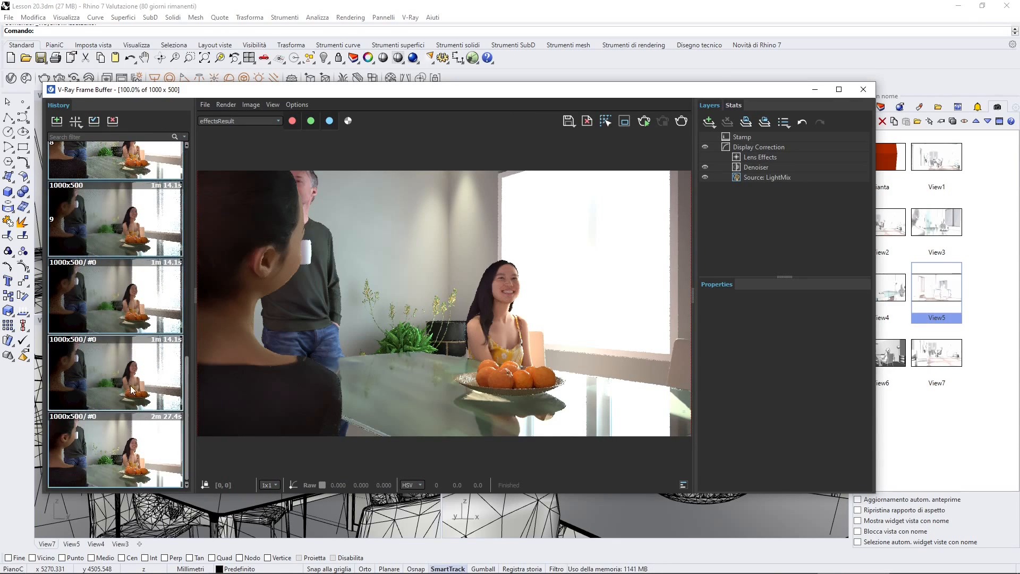